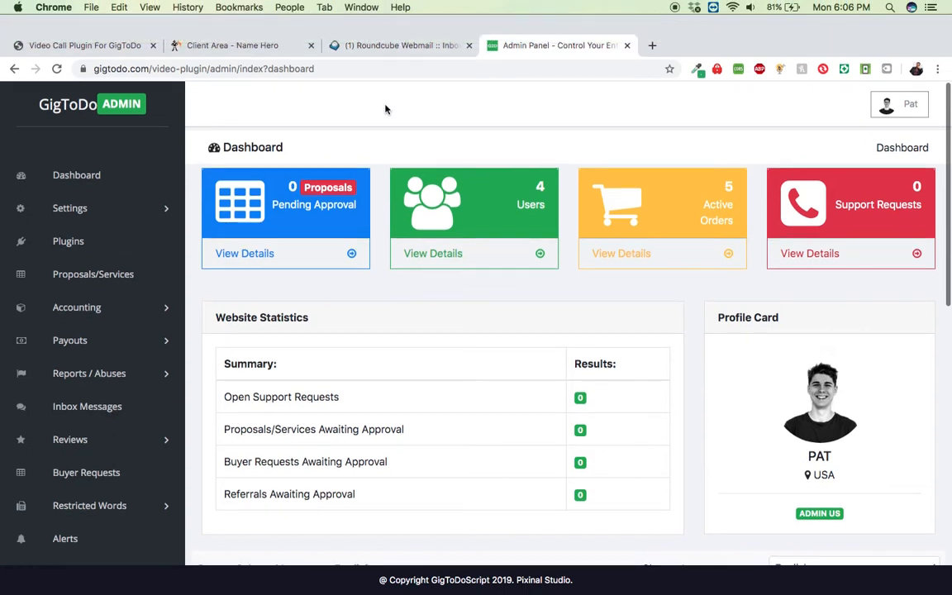
# Step: Go to Plugins > Add New and start choosing a plugin file to upload
pyautogui.scroll(-3)
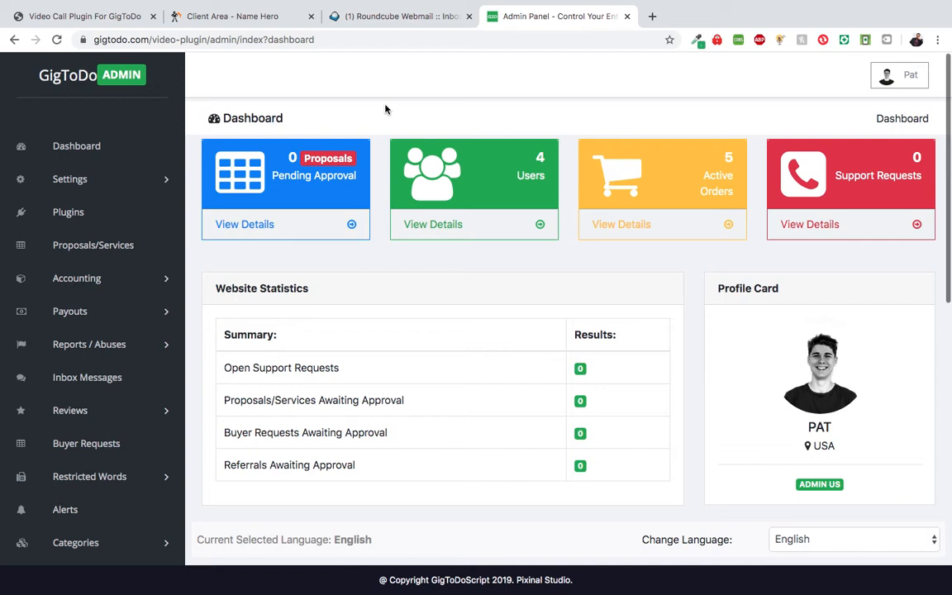
pyautogui.moveTo(205, 139)
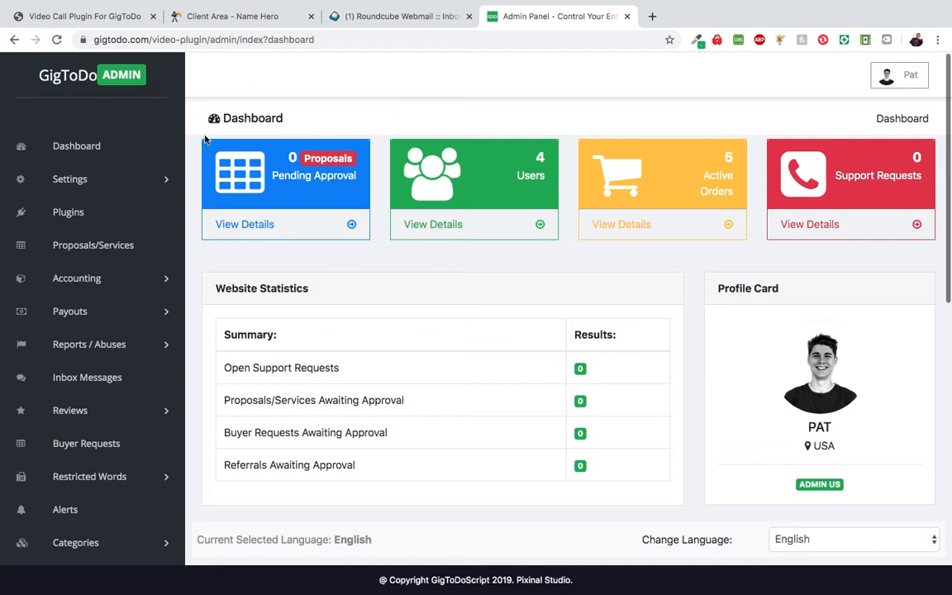
pyautogui.moveTo(112, 116)
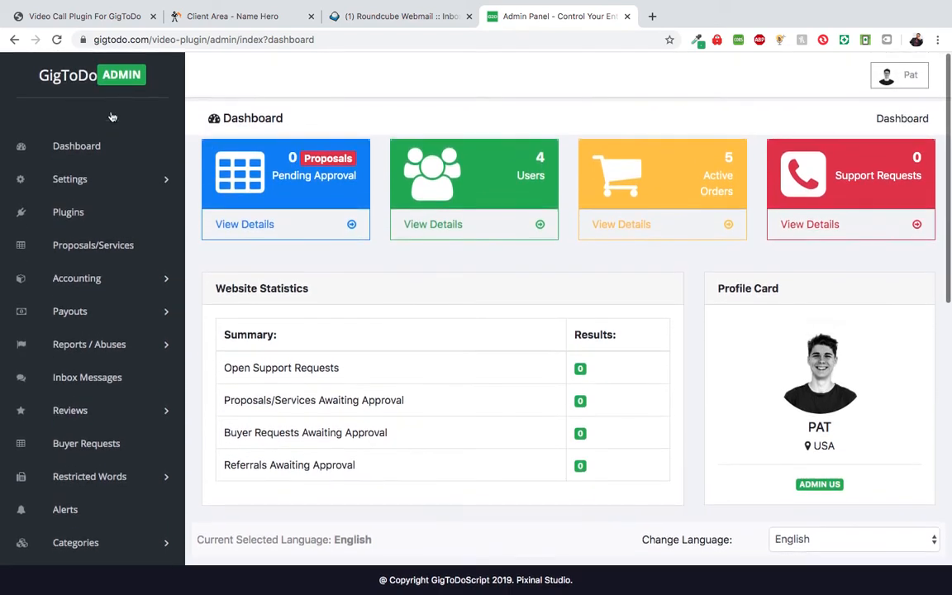
pyautogui.moveTo(165, 109)
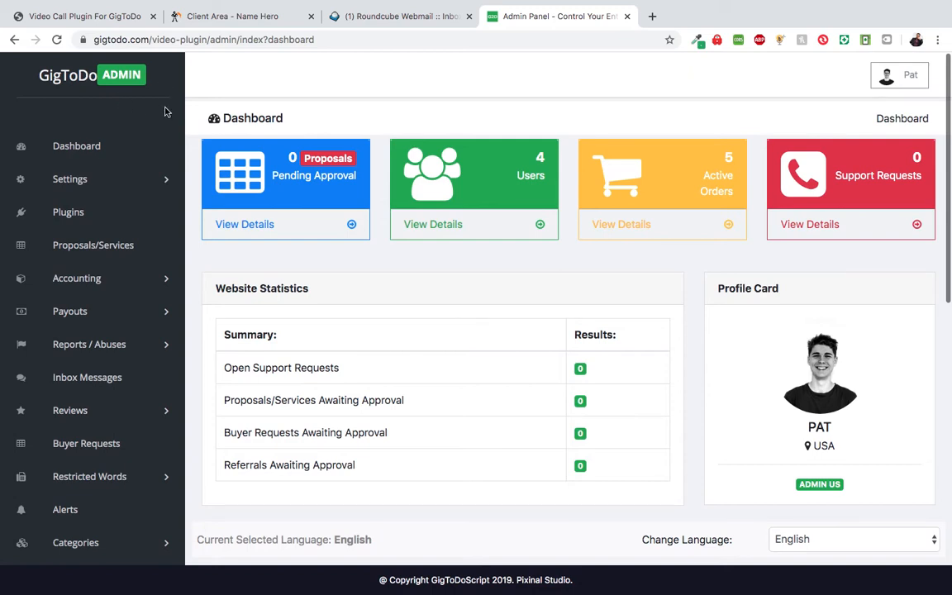
pyautogui.click(68, 211)
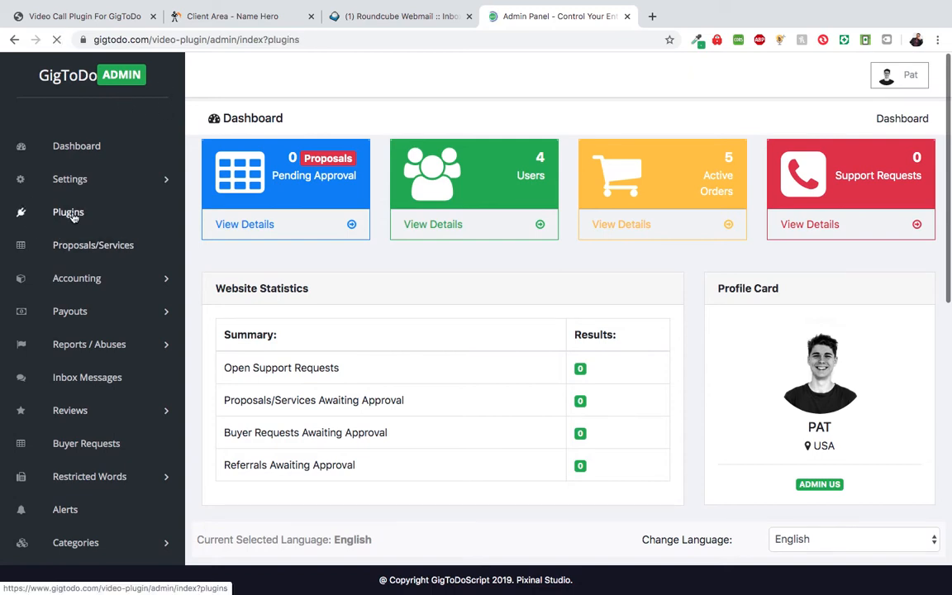
pyautogui.click(68, 212)
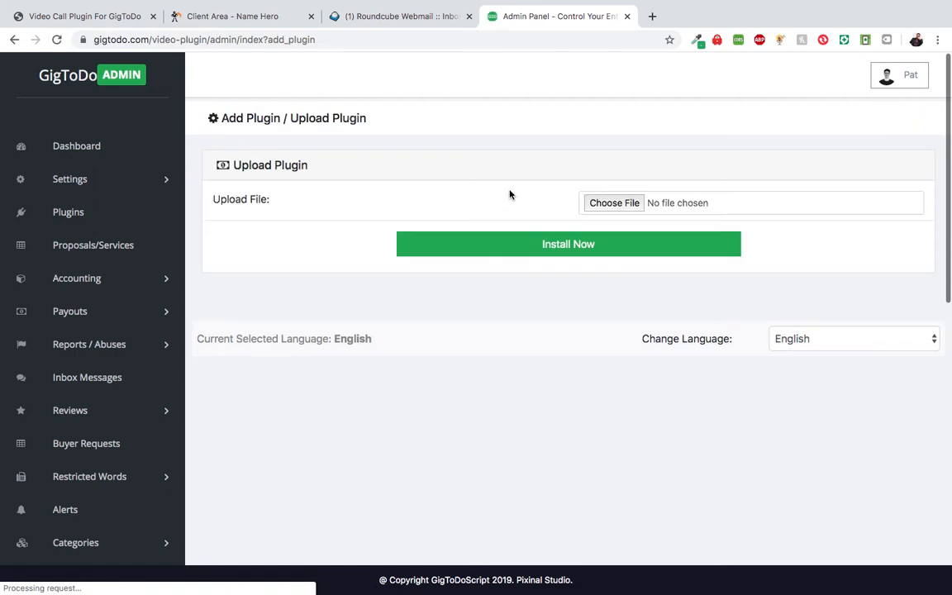
pyautogui.moveTo(615, 183)
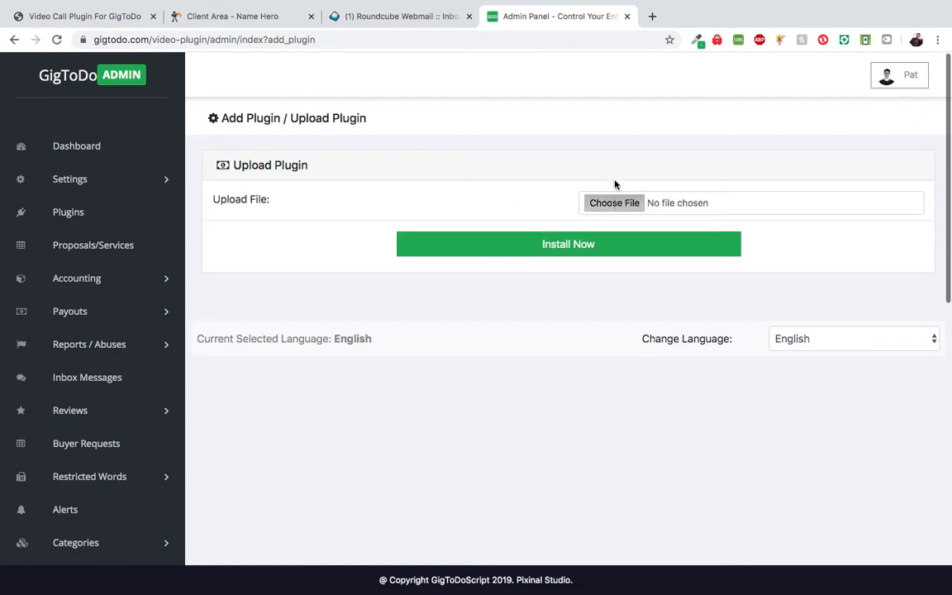
pyautogui.click(614, 202)
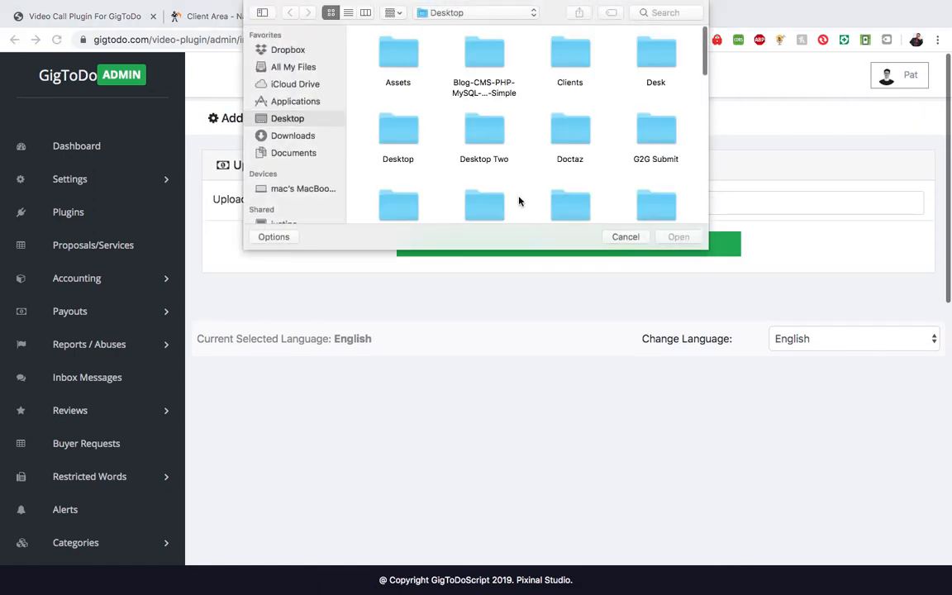
# Step: Upload Upload-This-v1.0.zip and install it so Video Plugin 1.0 appears in the plugins list
pyautogui.scroll(-3)
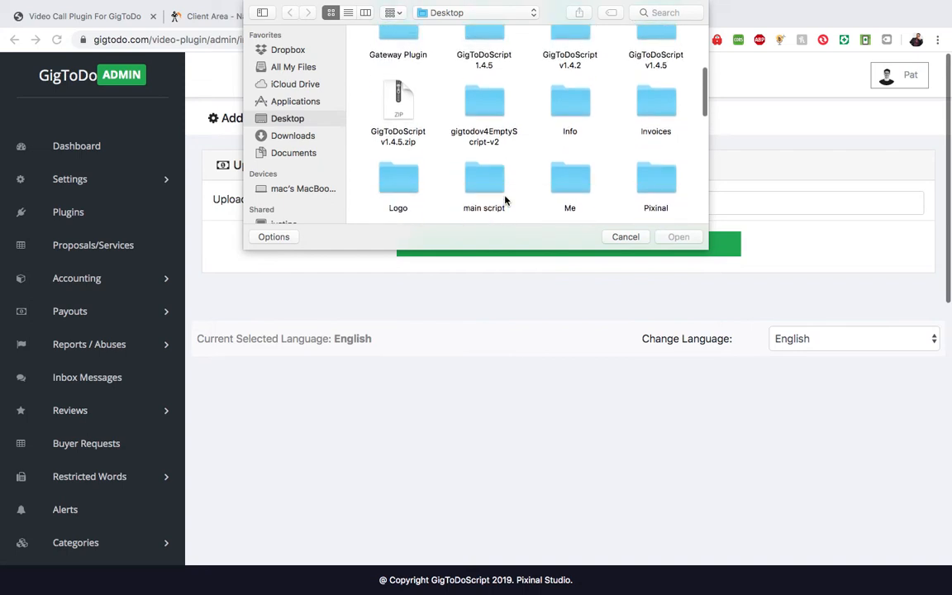
pyautogui.scroll(-3)
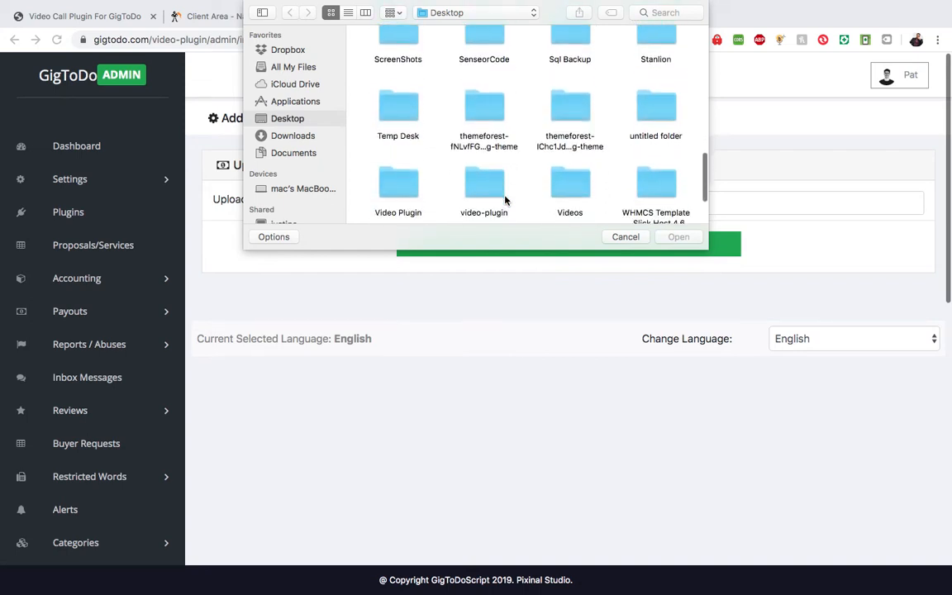
pyautogui.scroll(-3)
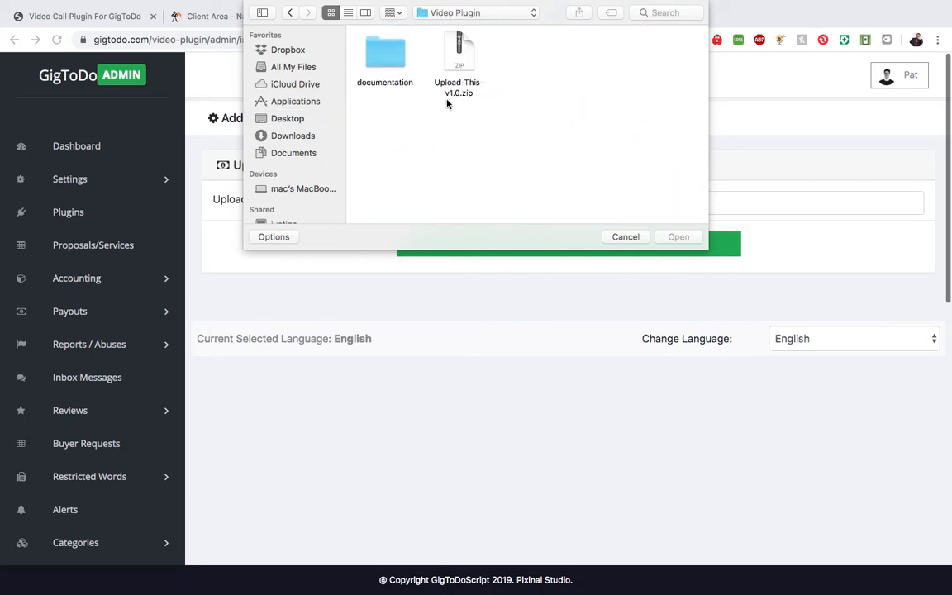
pyautogui.moveTo(460, 75)
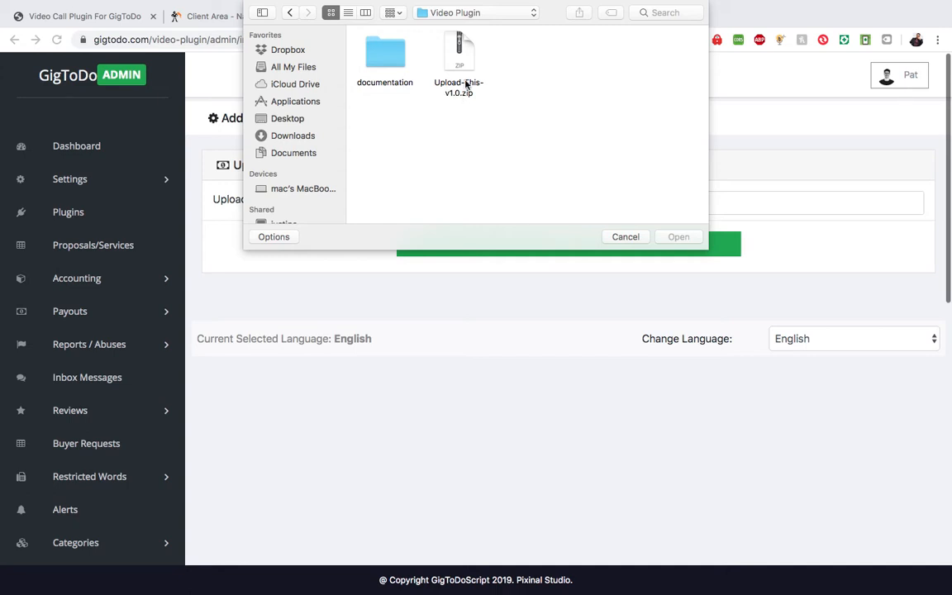
pyautogui.click(625, 236)
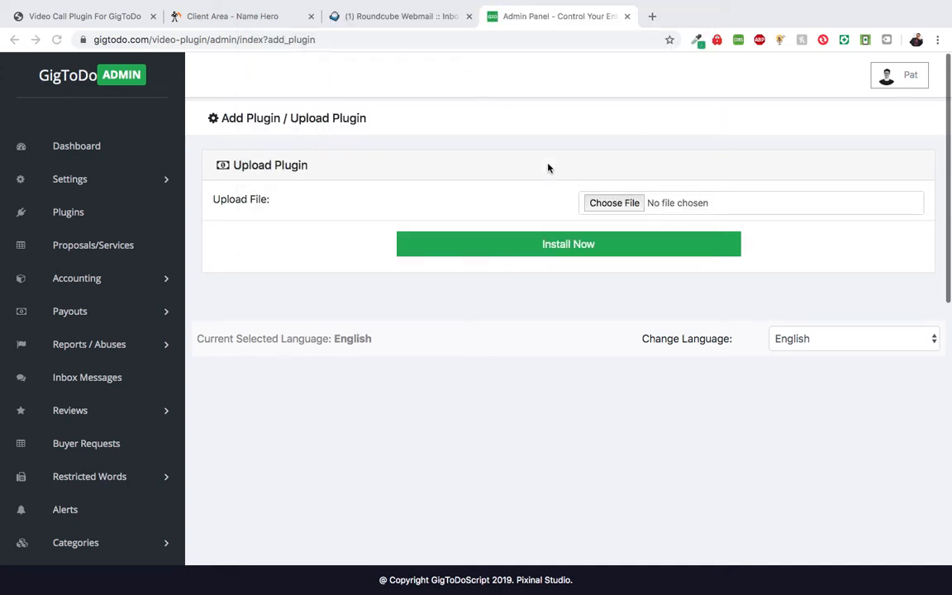
pyautogui.click(568, 245)
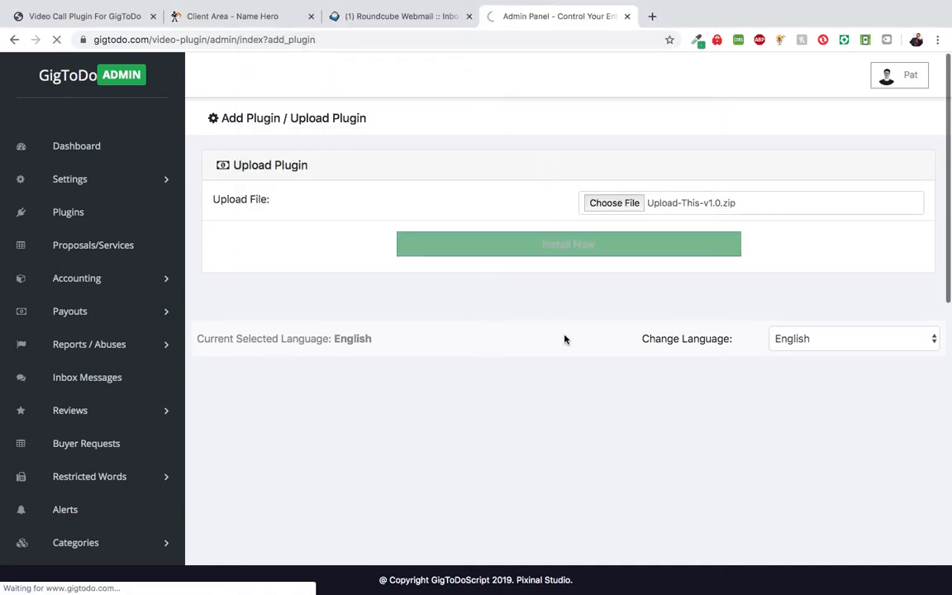
pyautogui.click(569, 243)
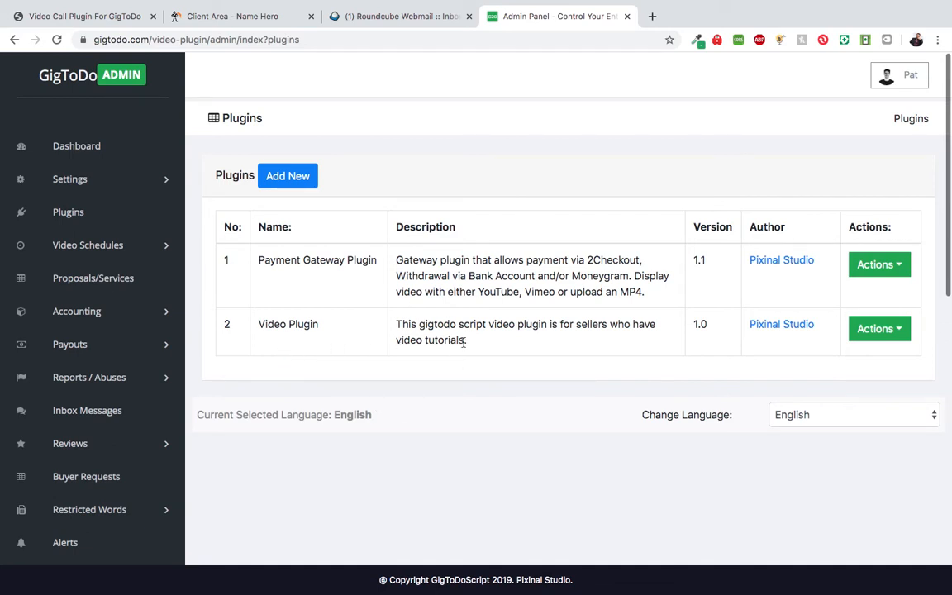
# Step: Reach General Settings' Video Chat Settings section with its empty Opentok API key and secret fields
pyautogui.click(69, 178)
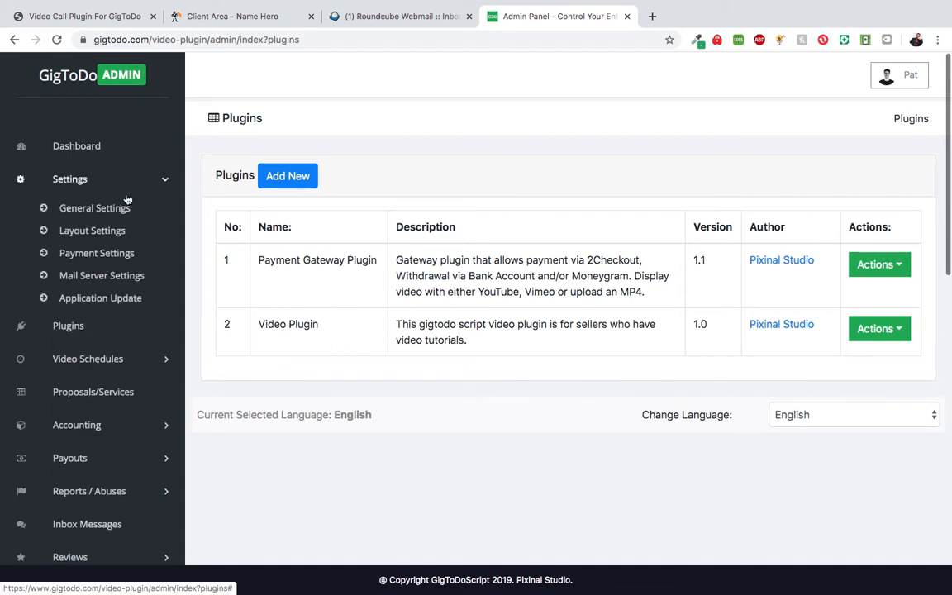
pyautogui.click(94, 208)
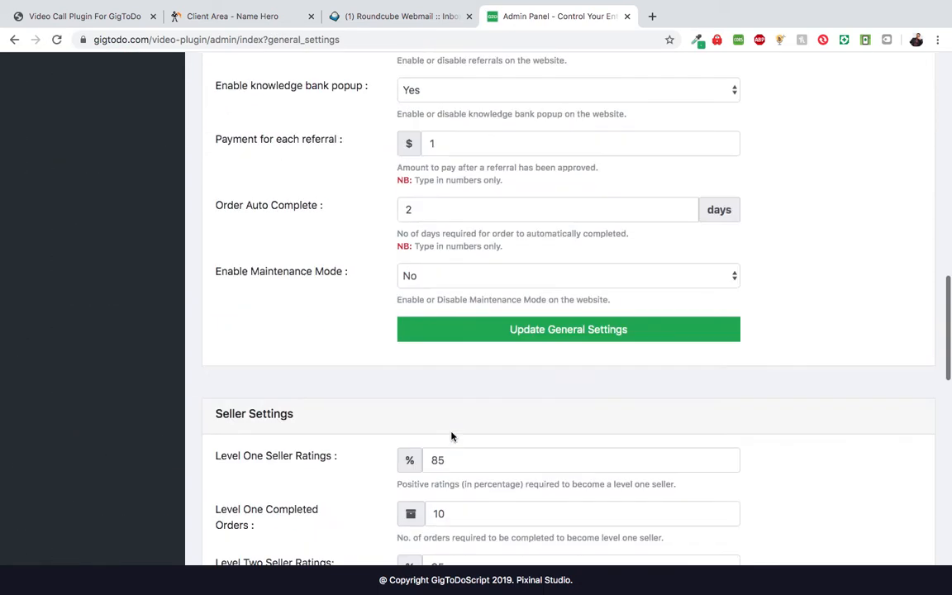
pyautogui.scroll(-3)
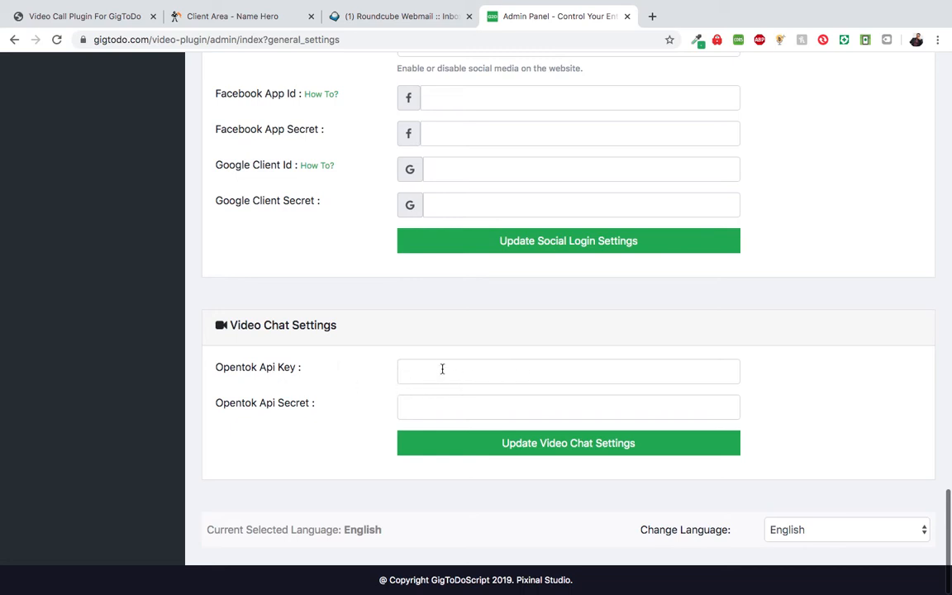
pyautogui.moveTo(445, 395)
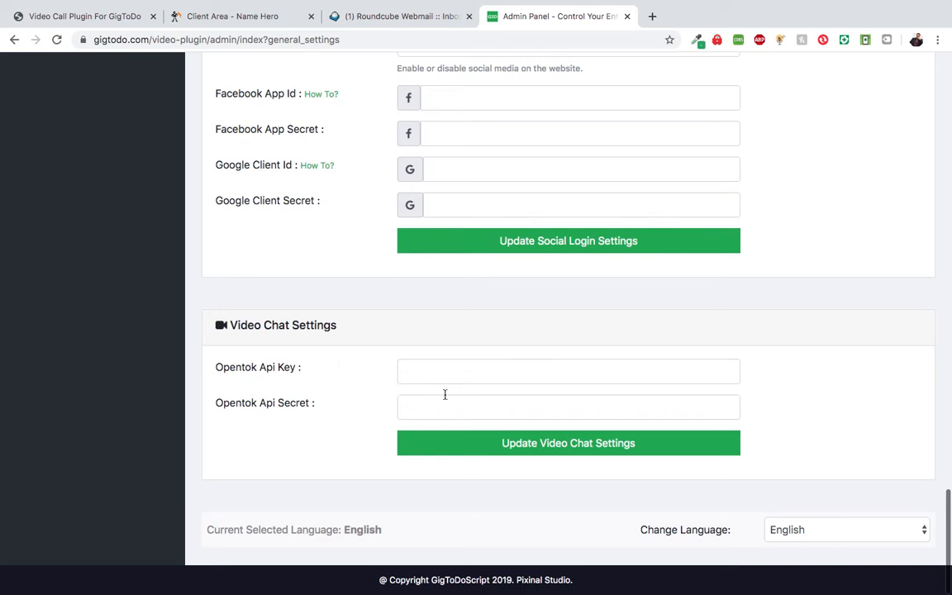
pyautogui.moveTo(277, 3)
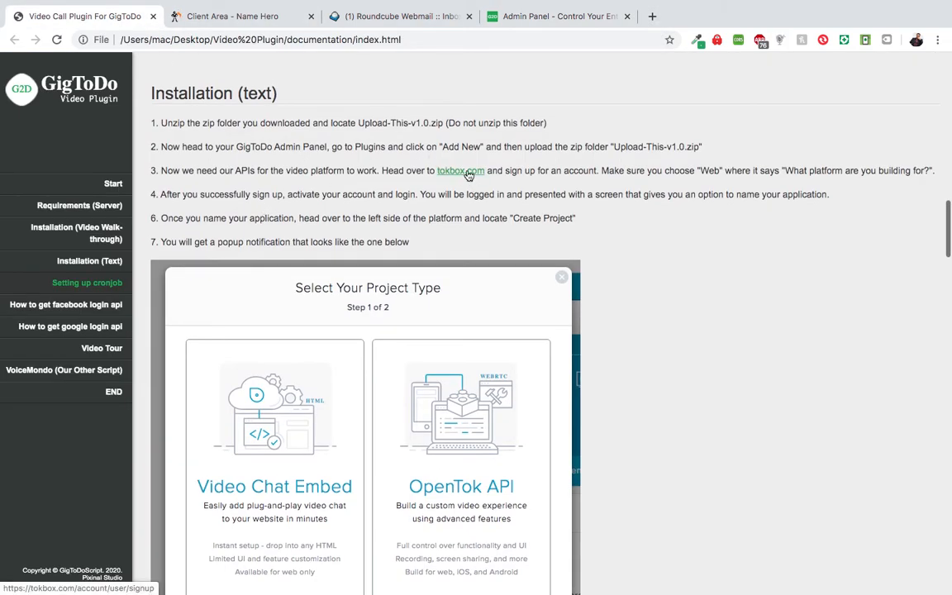
# Step: Follow the tokbox.com link in installation step 3 to the TokBox free-trial sign-up page
pyautogui.click(456, 171)
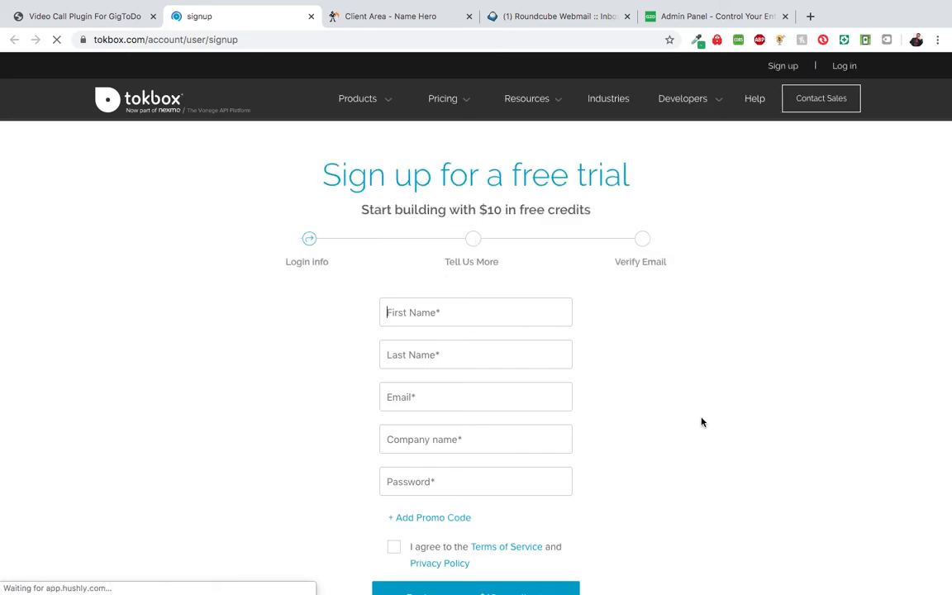
# Step: Fill in the name Pat T, the microwavecorp.com email, company and password for the trial signup
pyautogui.write('Pat')
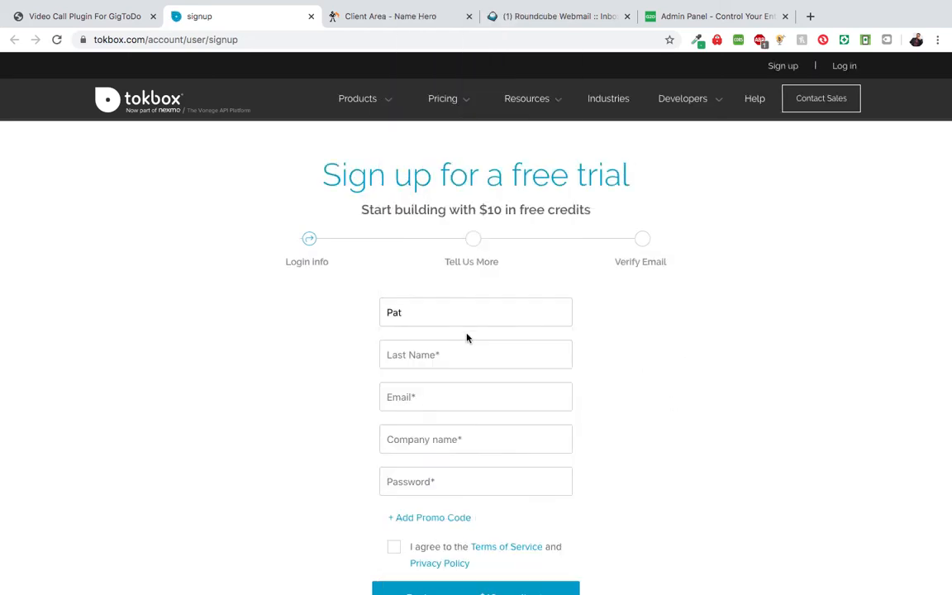
pyautogui.write('T')
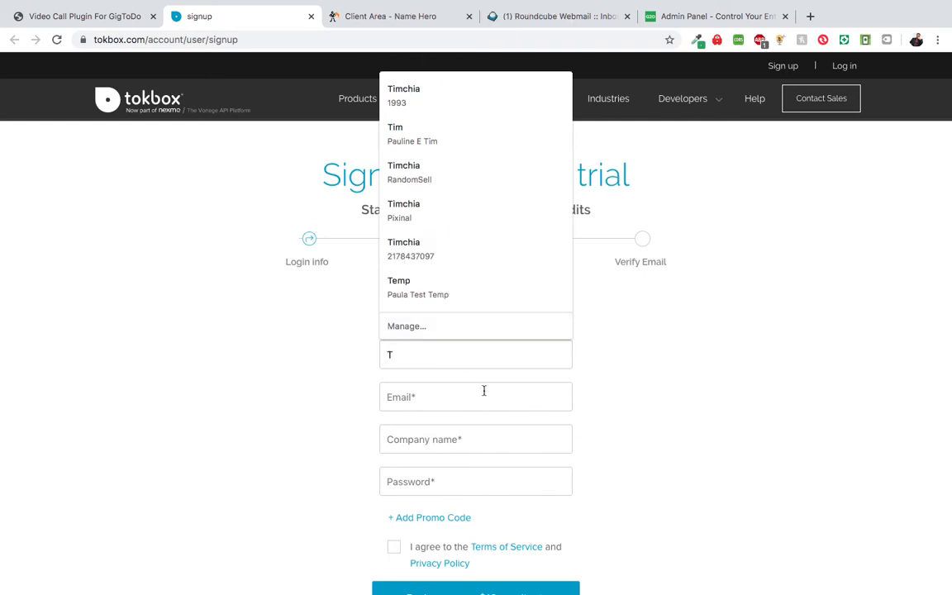
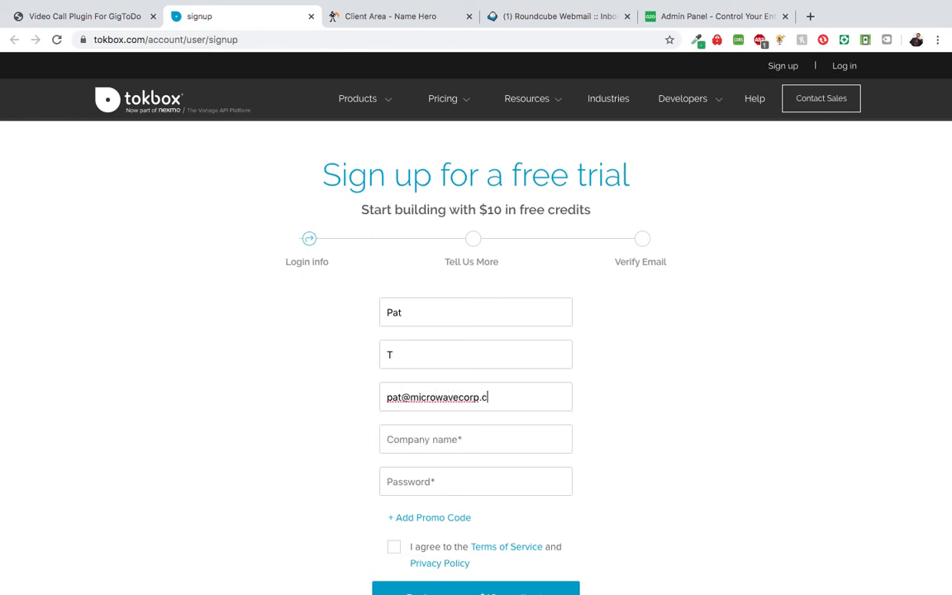
pyautogui.click(476, 439)
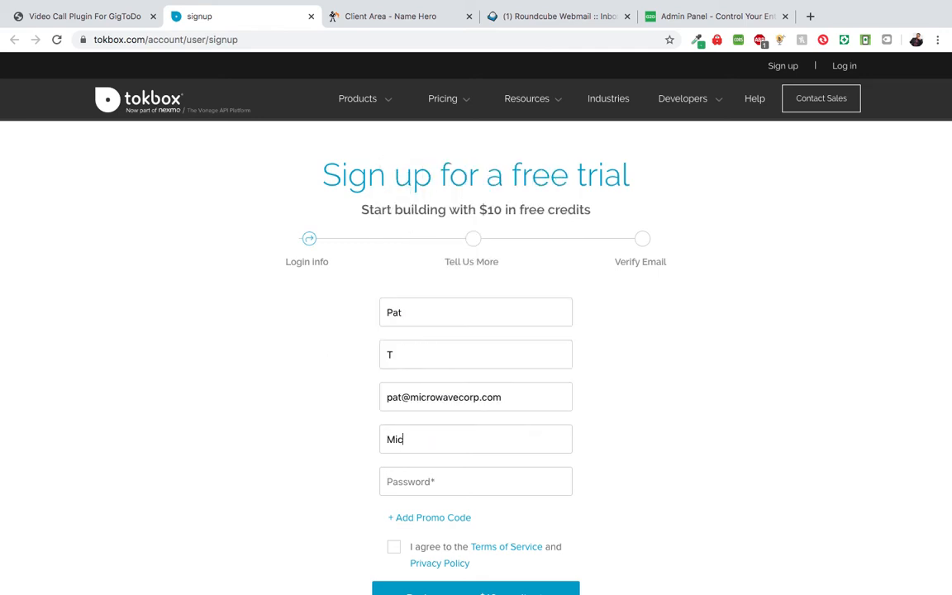
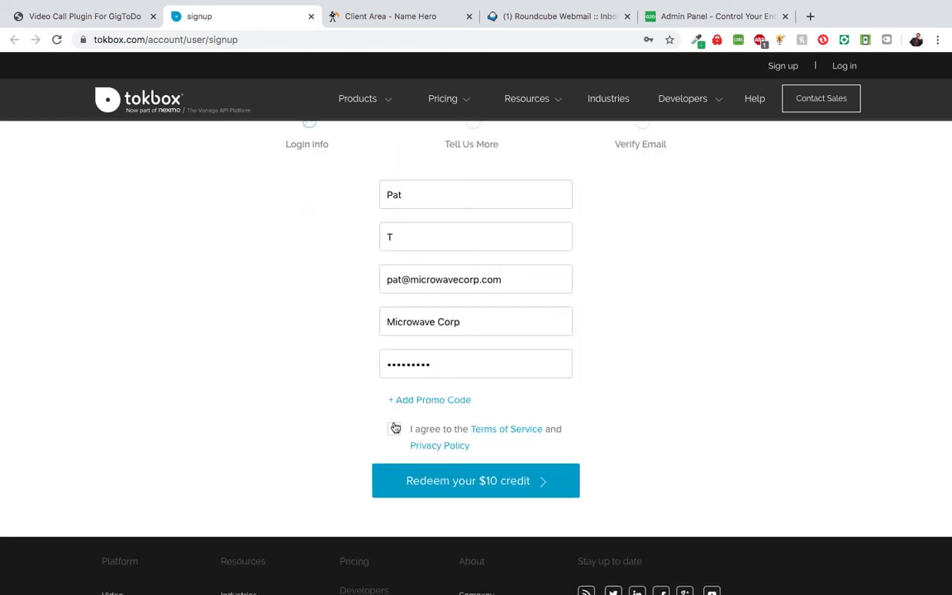
# Step: Accept the Terms of Service and submit via 'Redeem your $10 credit'
pyautogui.click(393, 430)
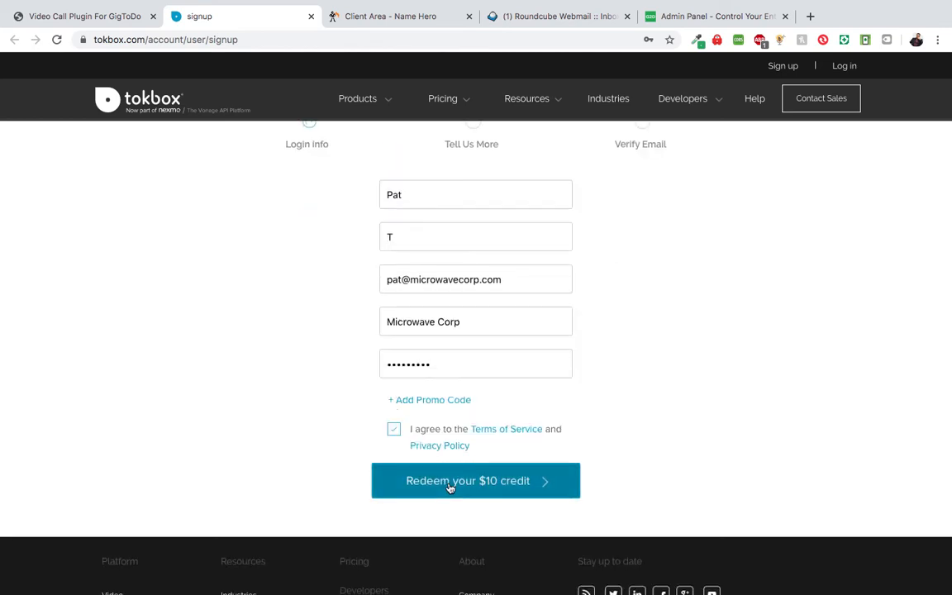
pyautogui.scroll(-3)
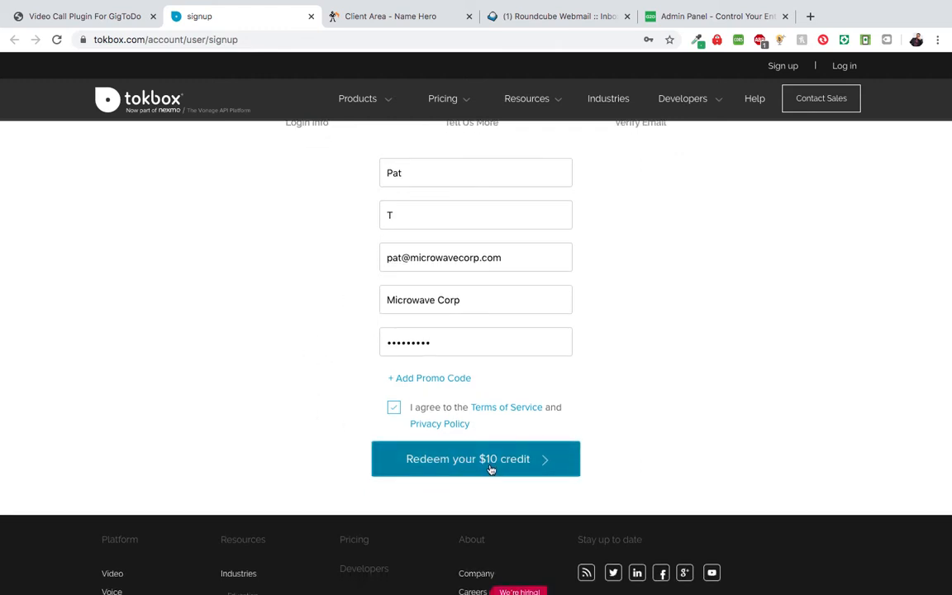
pyautogui.click(476, 460)
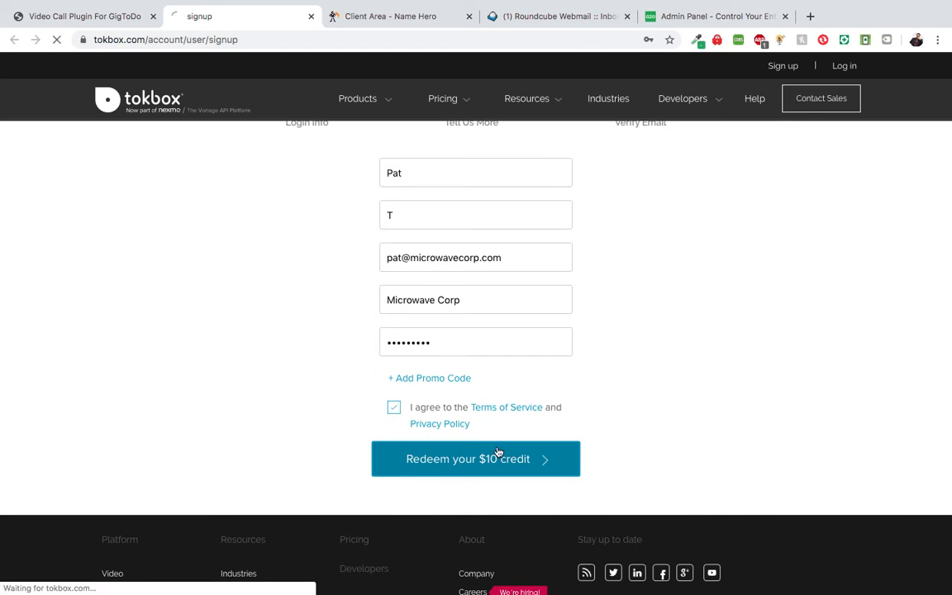
pyautogui.click(476, 459)
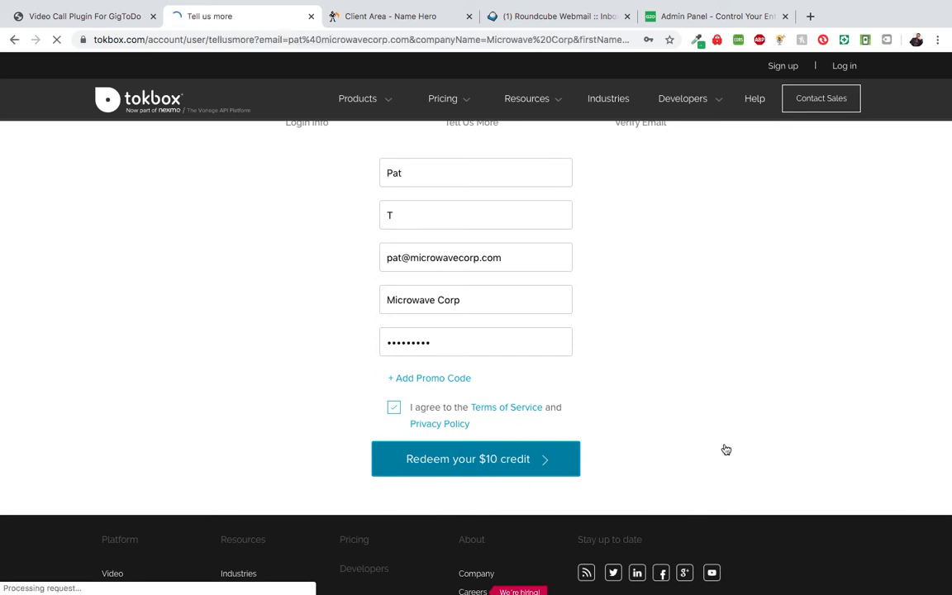
# Step: Choose Technology as the industry and CEO as the job title
pyautogui.click(476, 459)
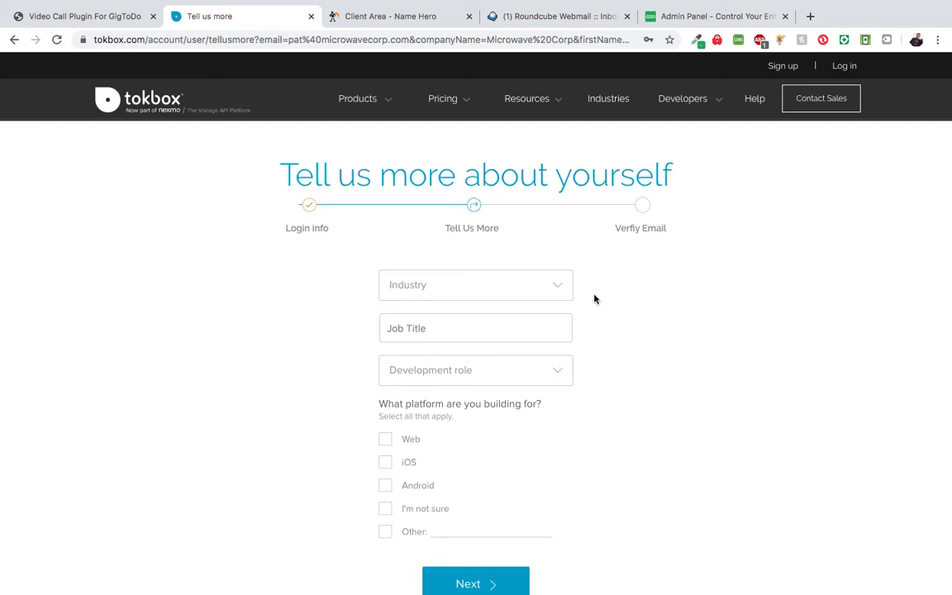
pyautogui.click(476, 284)
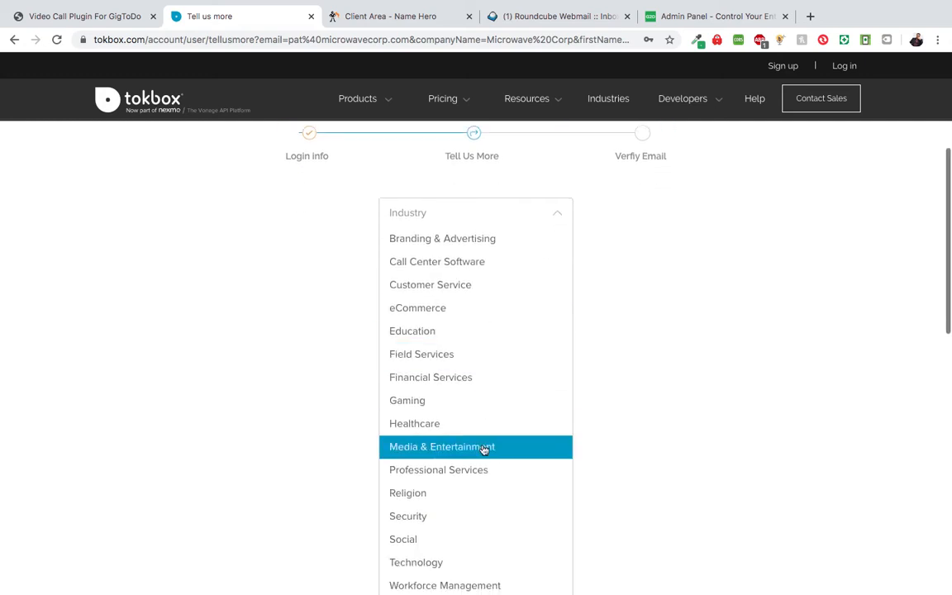
pyautogui.scroll(-3)
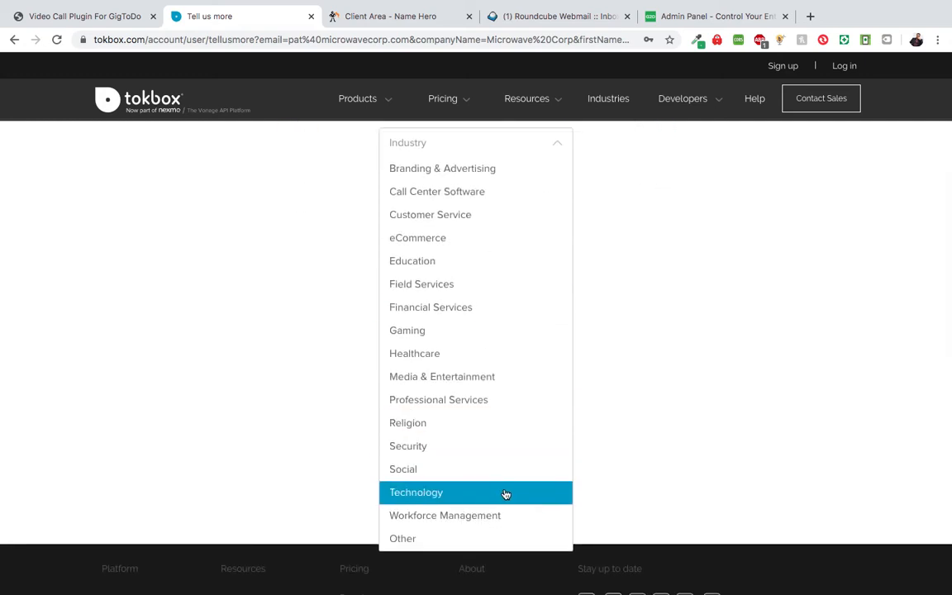
pyautogui.click(433, 493)
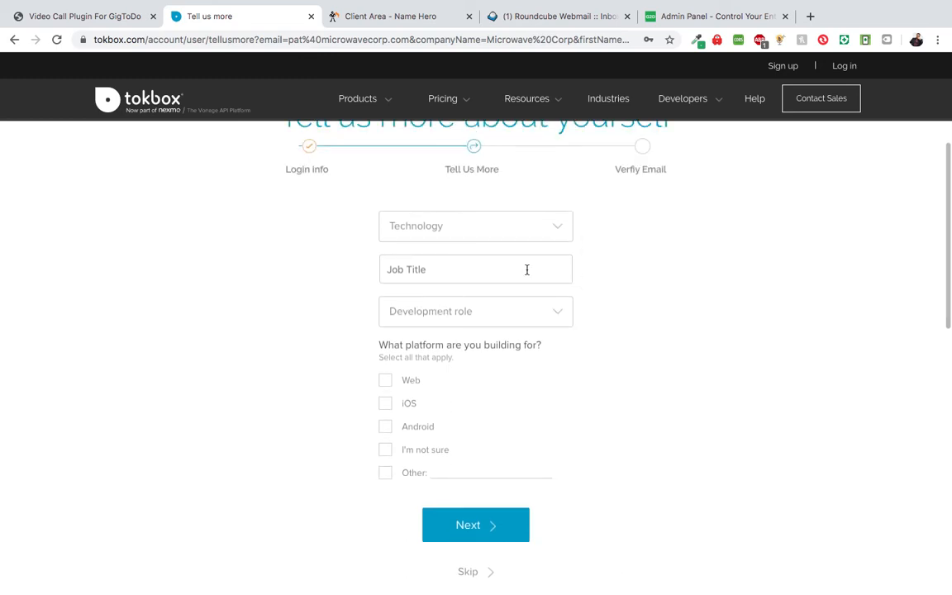
pyautogui.write('C')
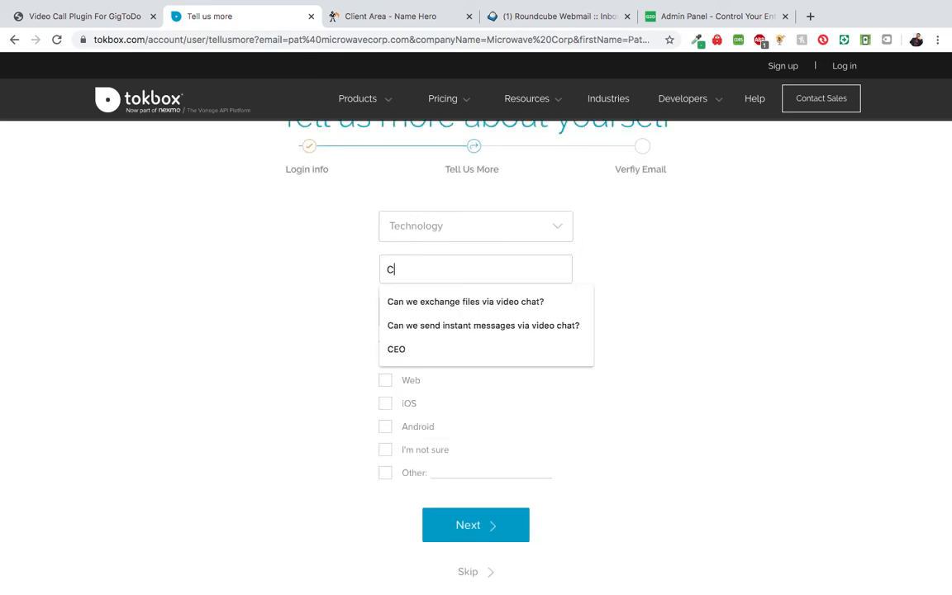
pyautogui.click(395, 350)
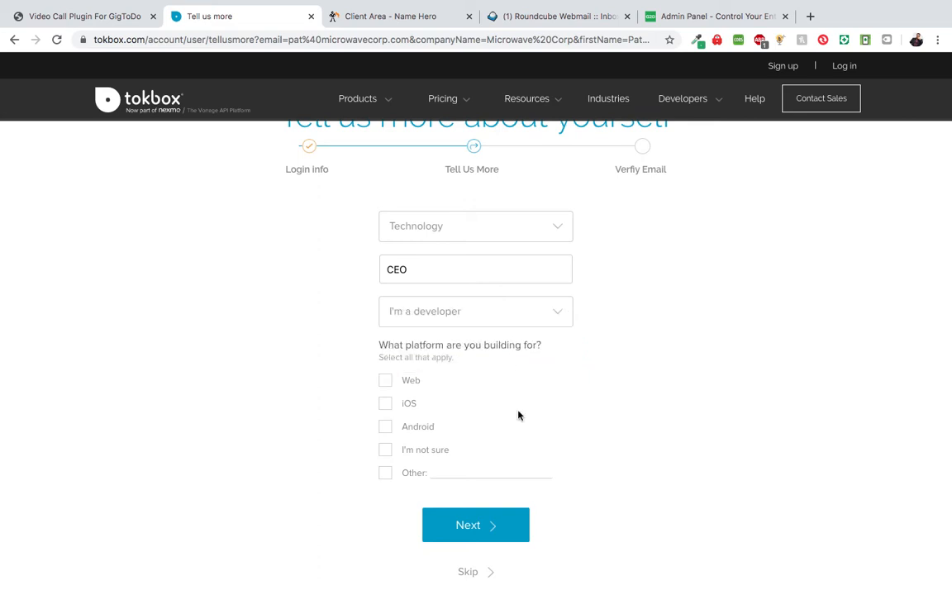
# Step: Mark Web as the platform and submit, reaching the verify-email confirmation page
pyautogui.click(476, 311)
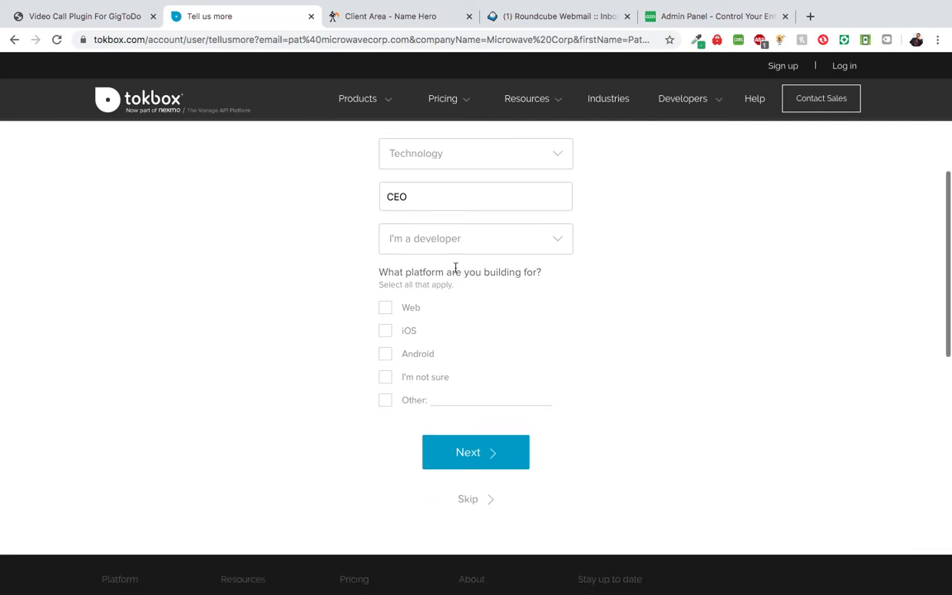
pyautogui.click(383, 308)
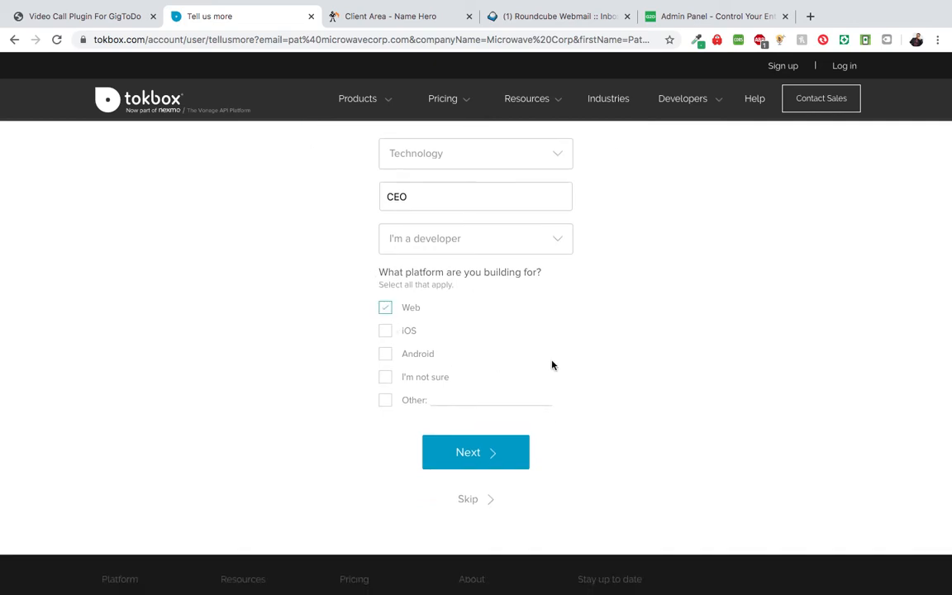
pyautogui.scroll(-3)
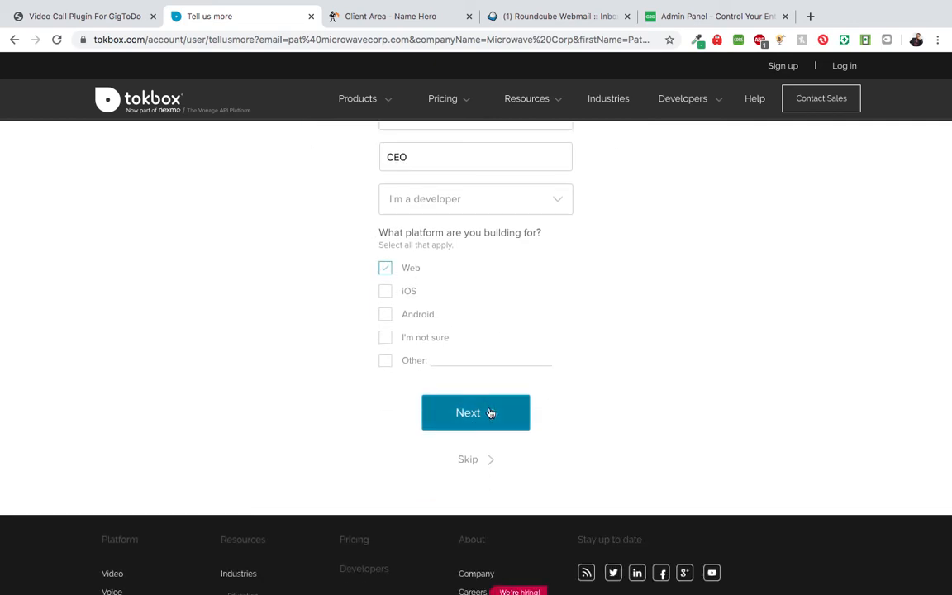
pyautogui.click(476, 413)
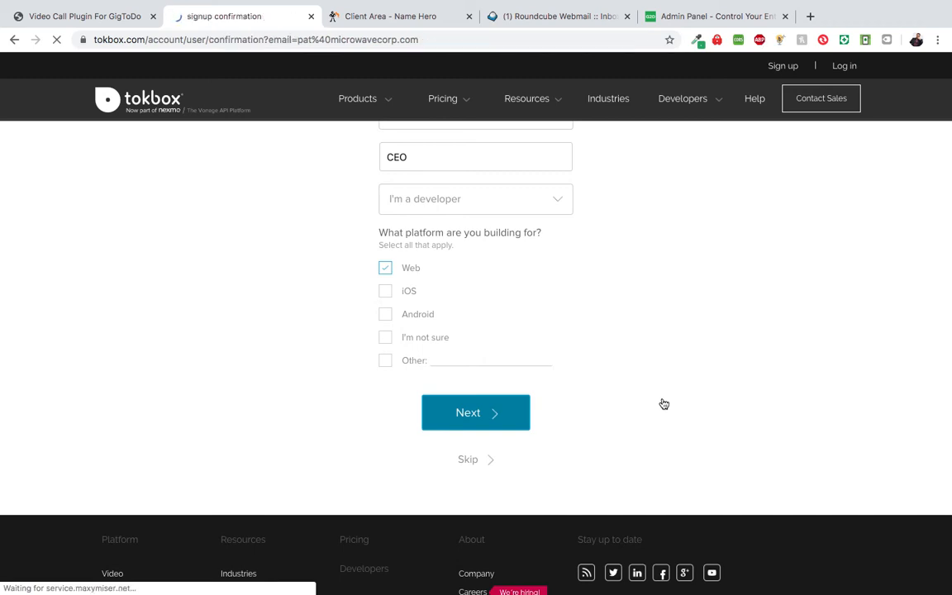
pyautogui.click(476, 413)
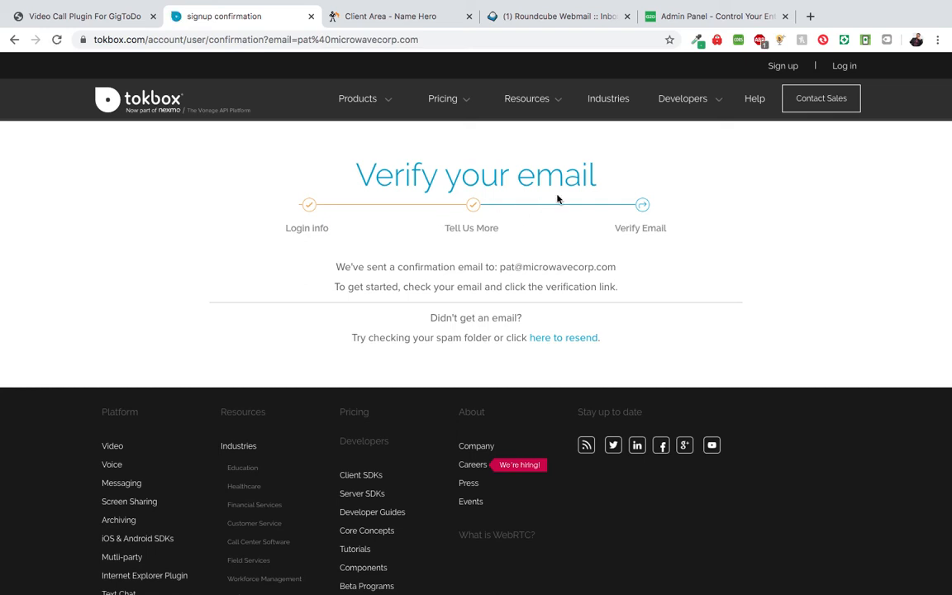
# Step: In Roundcube, read the 'Confirmation Instructions' email with images shown and verify the TokBox account
pyautogui.click(554, 17)
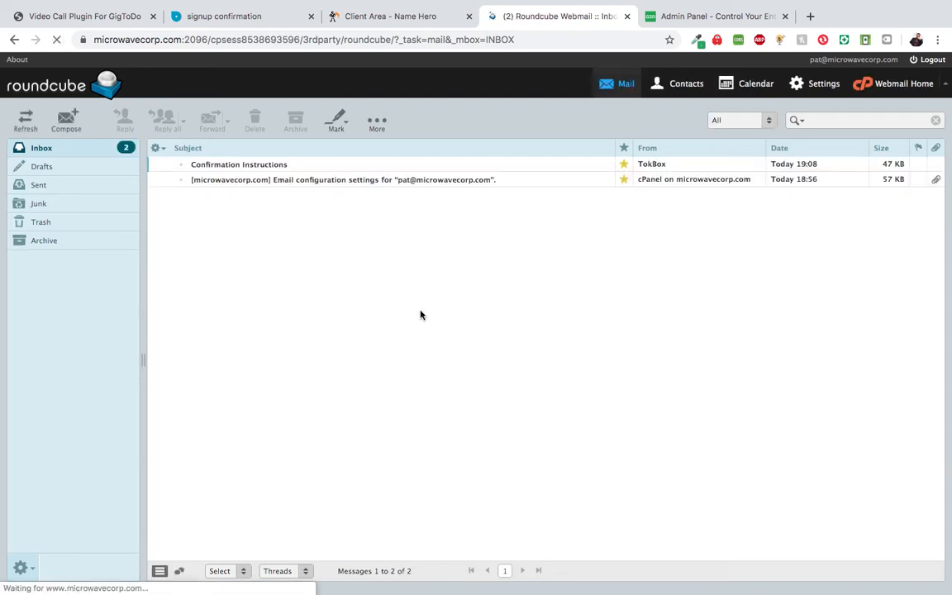
pyautogui.click(238, 164)
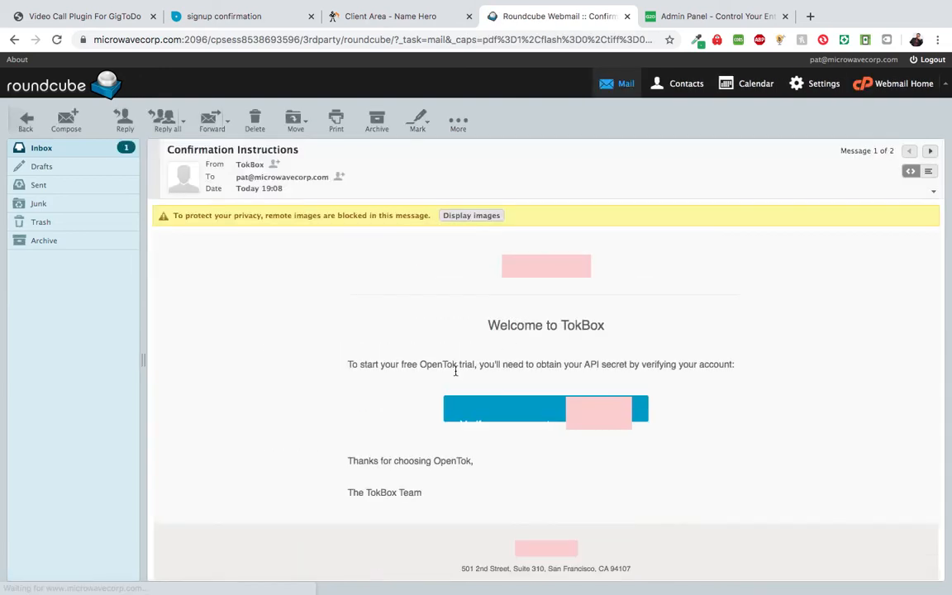
pyautogui.click(471, 215)
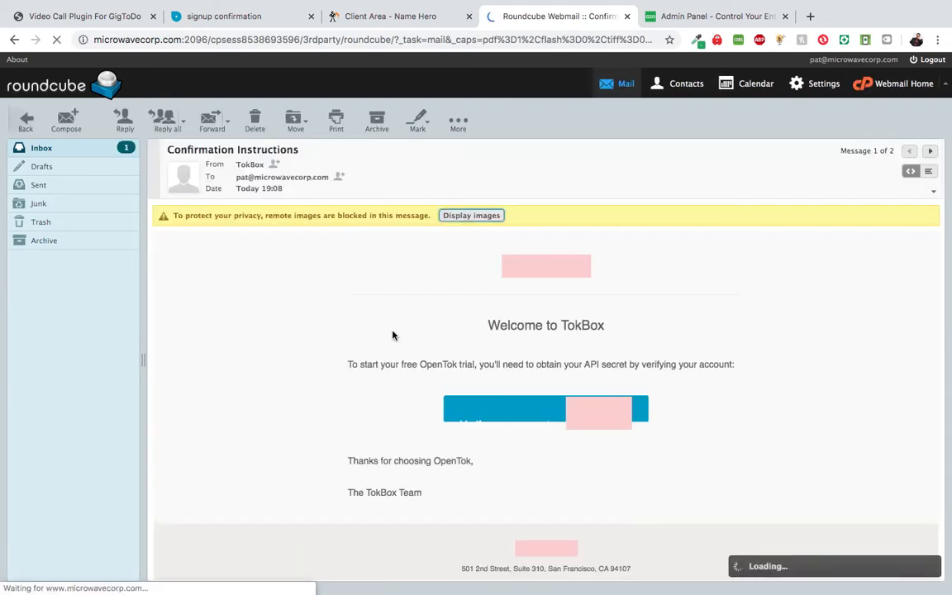
pyautogui.click(471, 215)
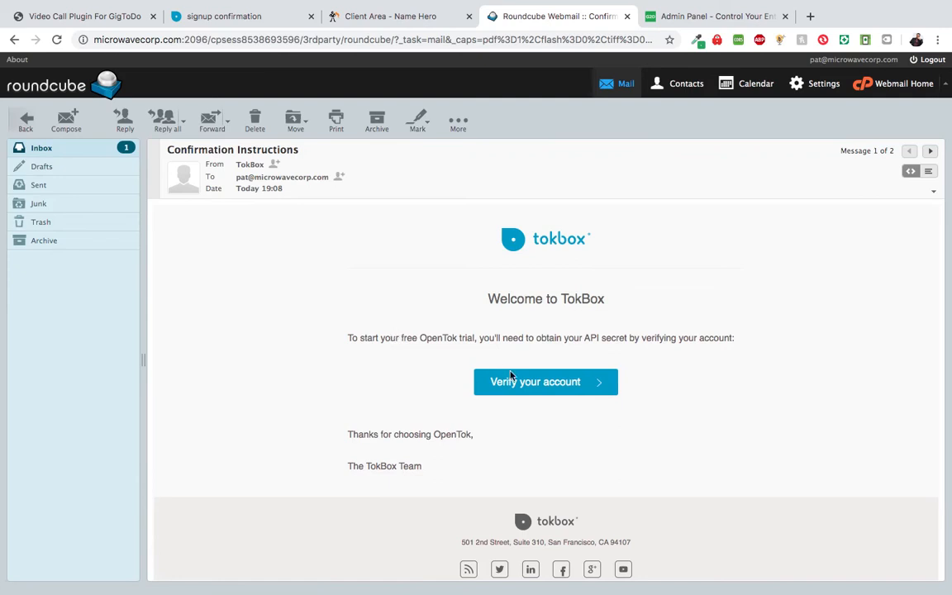
pyautogui.scroll(-3)
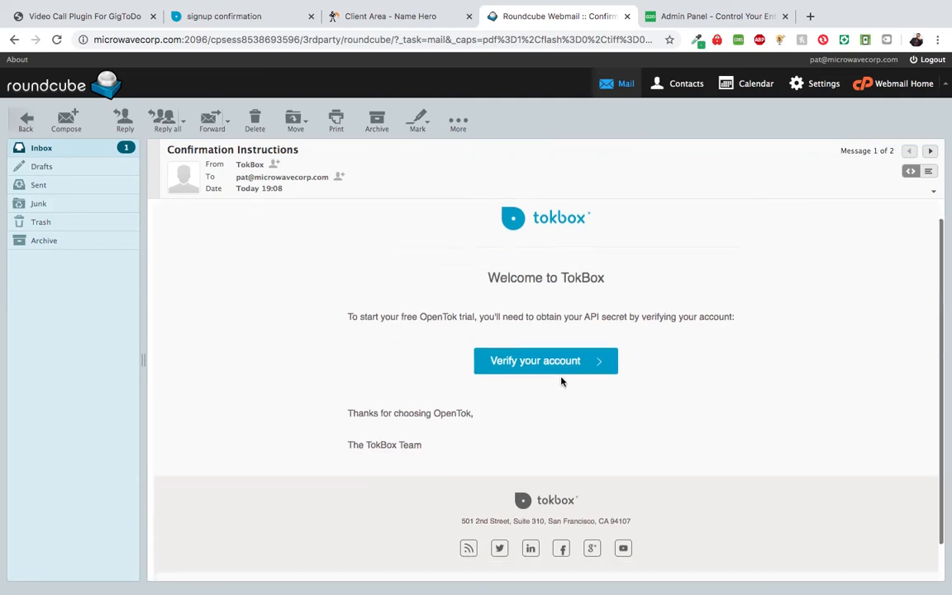
pyautogui.click(545, 360)
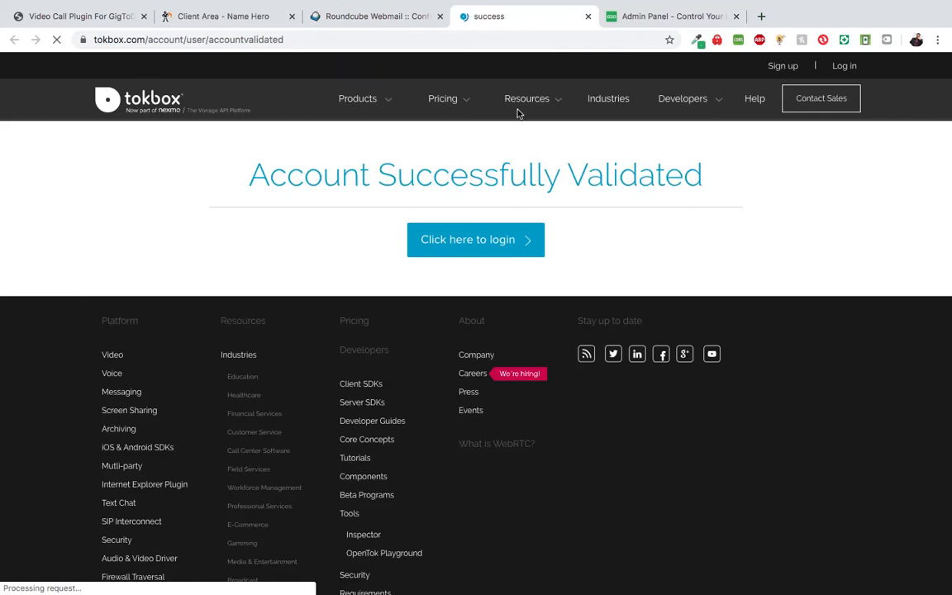
# Step: Log in to TokBox with the microwavecorp.com email and password to load the account dashboard
pyautogui.click(476, 238)
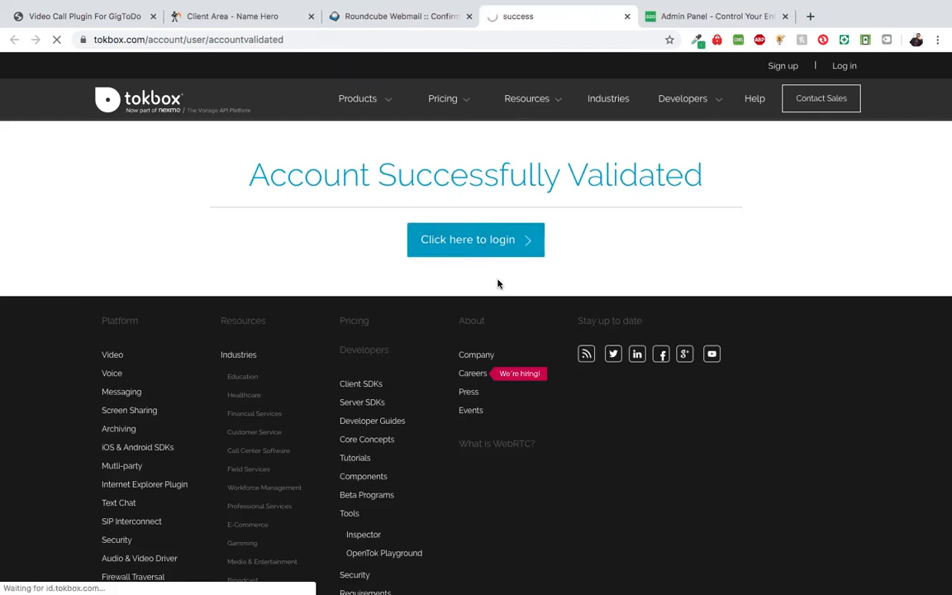
pyautogui.click(476, 238)
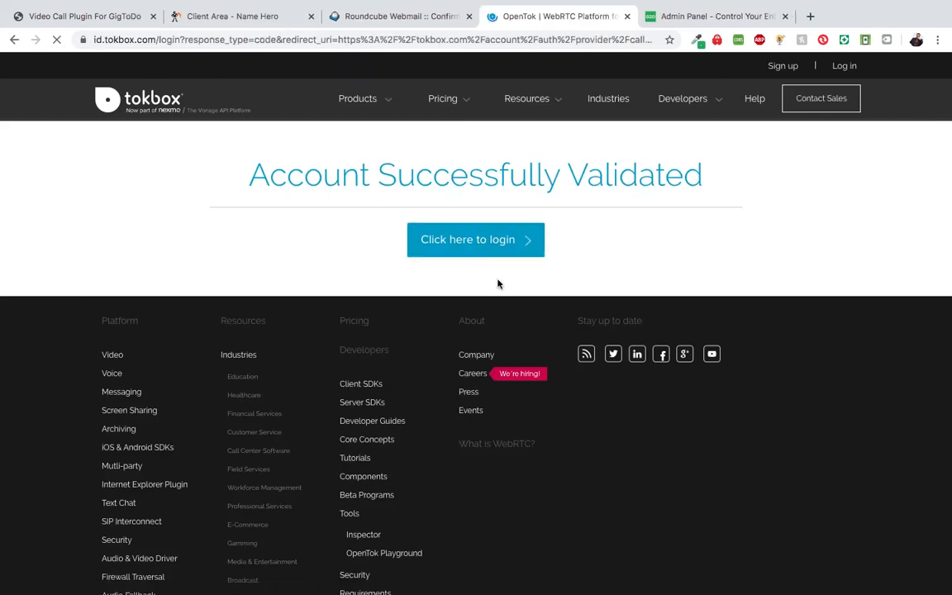
pyautogui.click(476, 238)
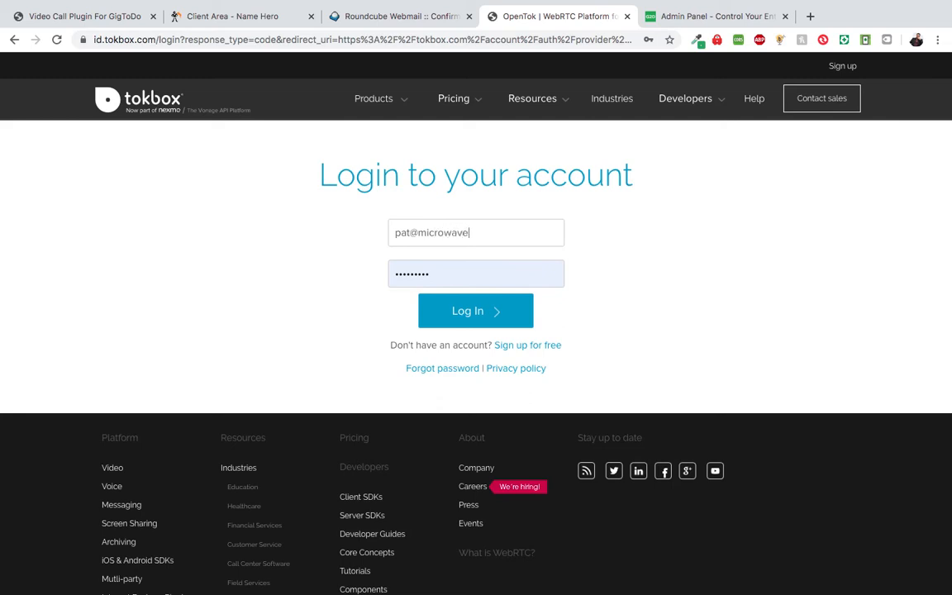
pyautogui.write('corp.com')
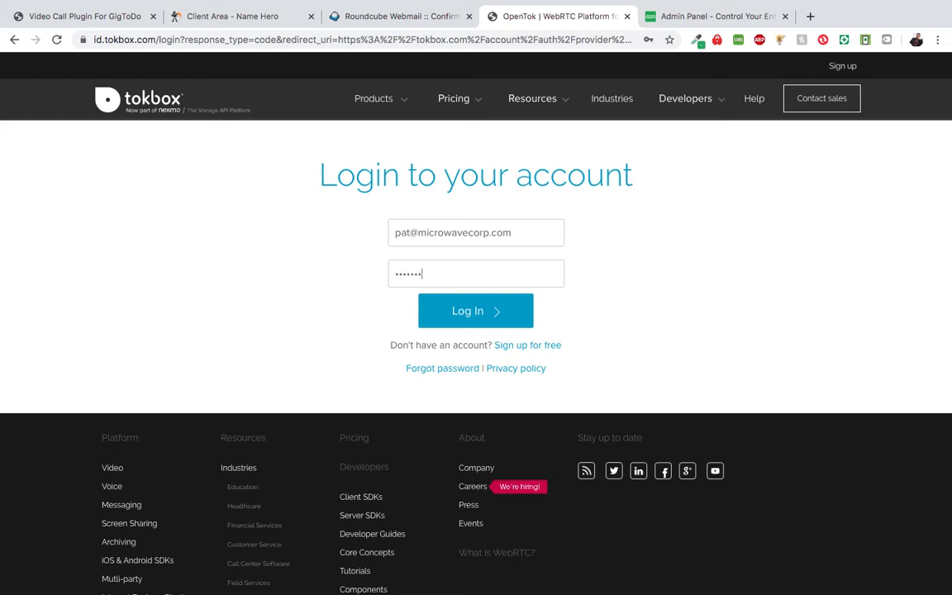
pyautogui.click(476, 311)
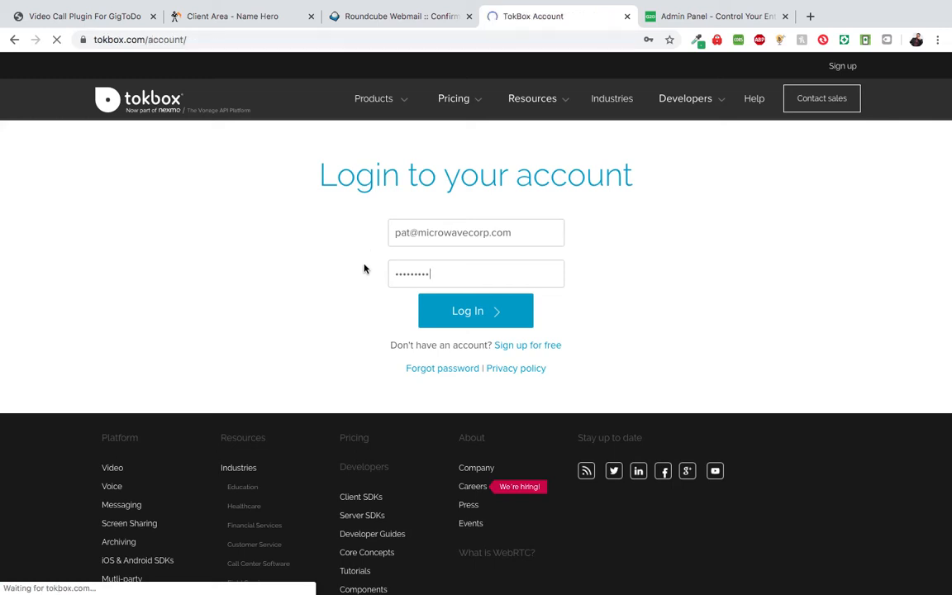
pyautogui.click(476, 311)
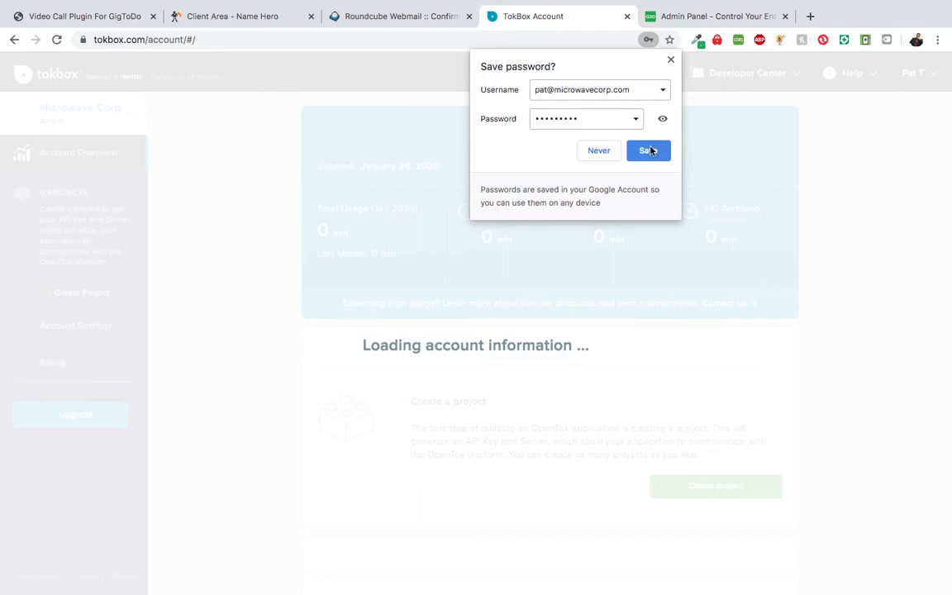
# Step: Save the password in Chrome, name the account Microwave Corp, and begin Create Project
pyautogui.click(648, 150)
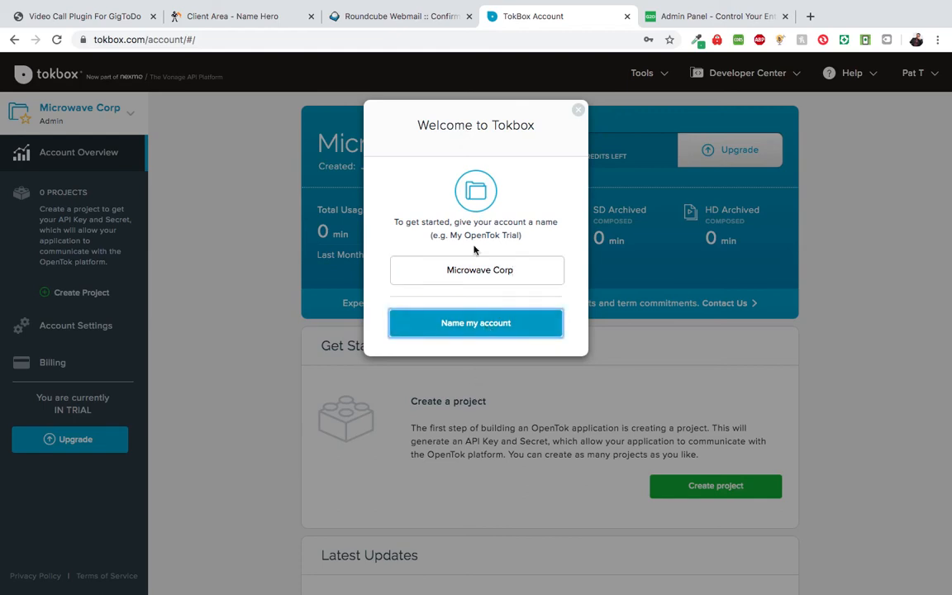
pyautogui.click(476, 322)
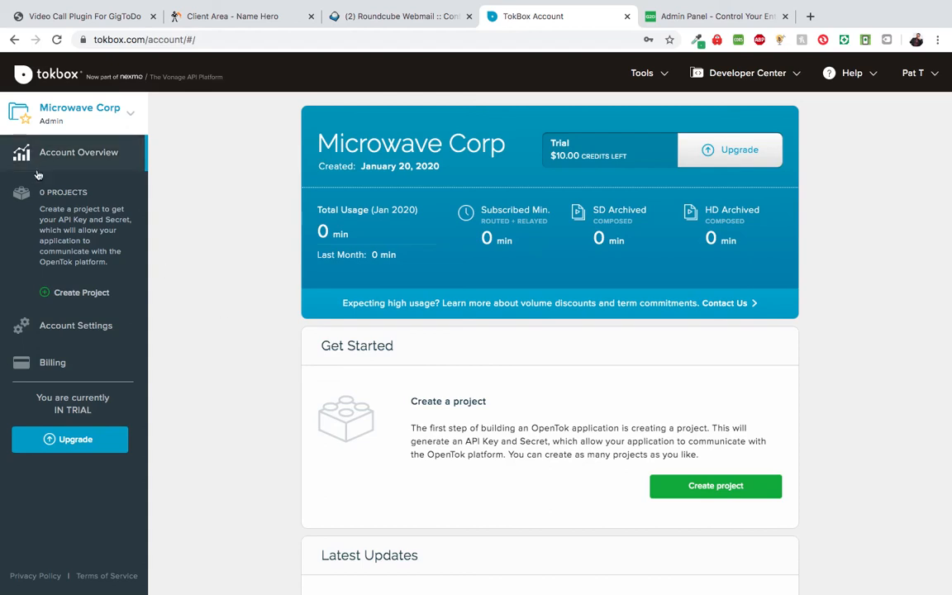
pyautogui.moveTo(73, 298)
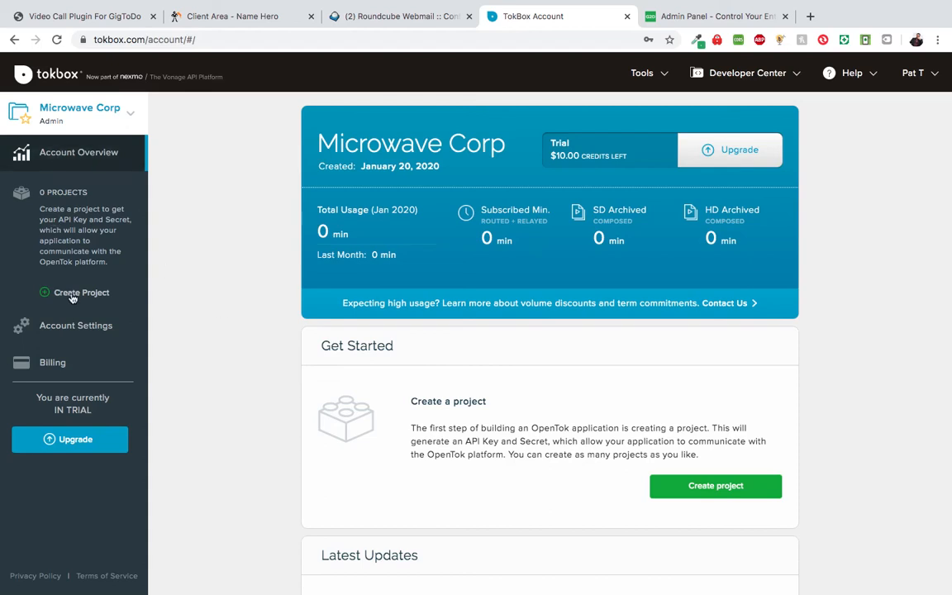
pyautogui.click(81, 293)
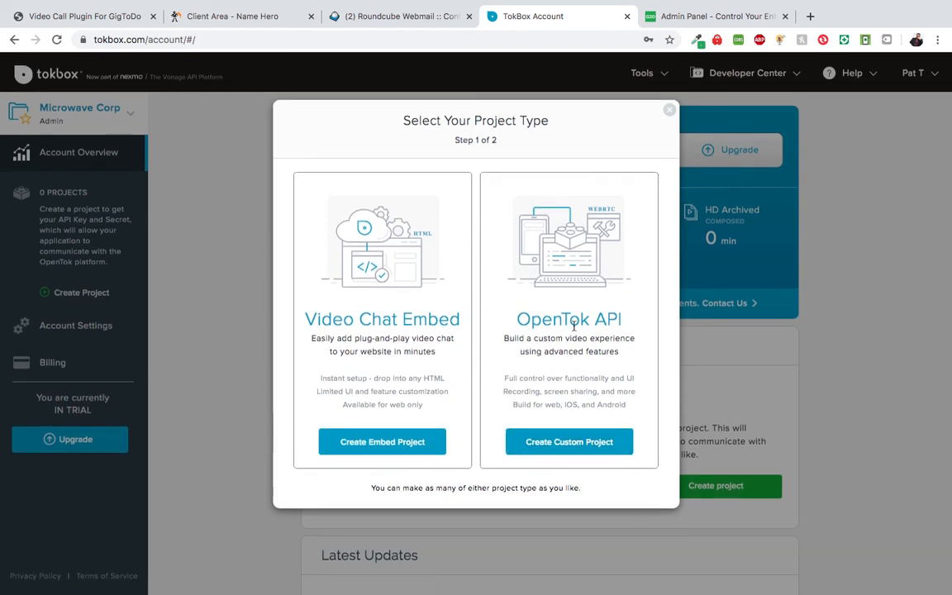
pyautogui.moveTo(565, 421)
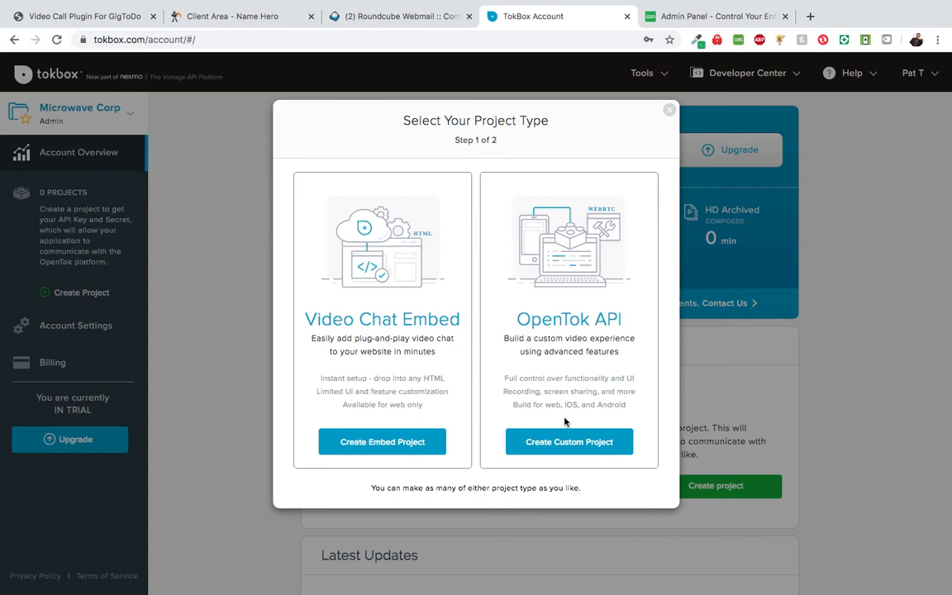
# Step: Create a custom OpenTok API project named GigToDo, then return to the GigToDo admin tab
pyautogui.click(569, 441)
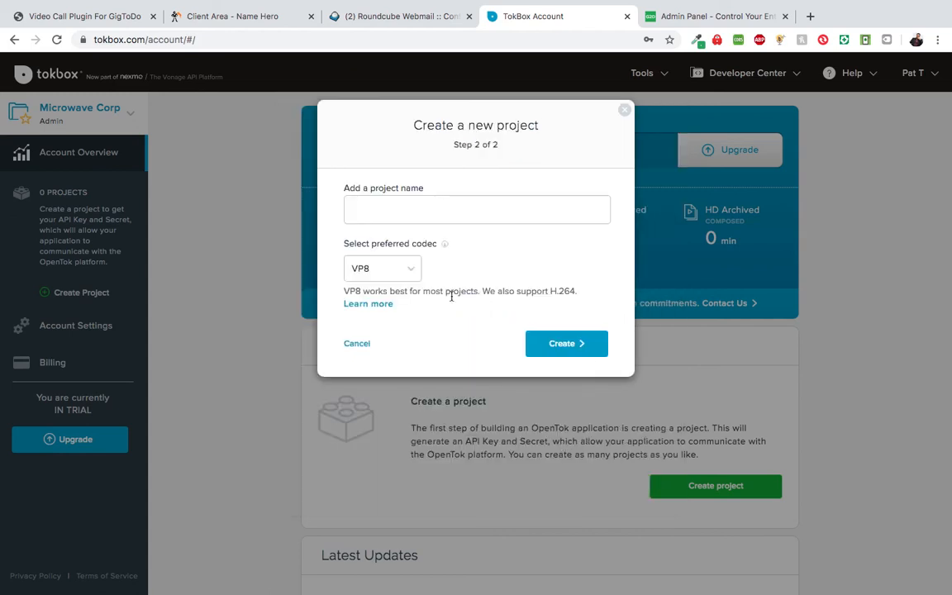
pyautogui.click(476, 209)
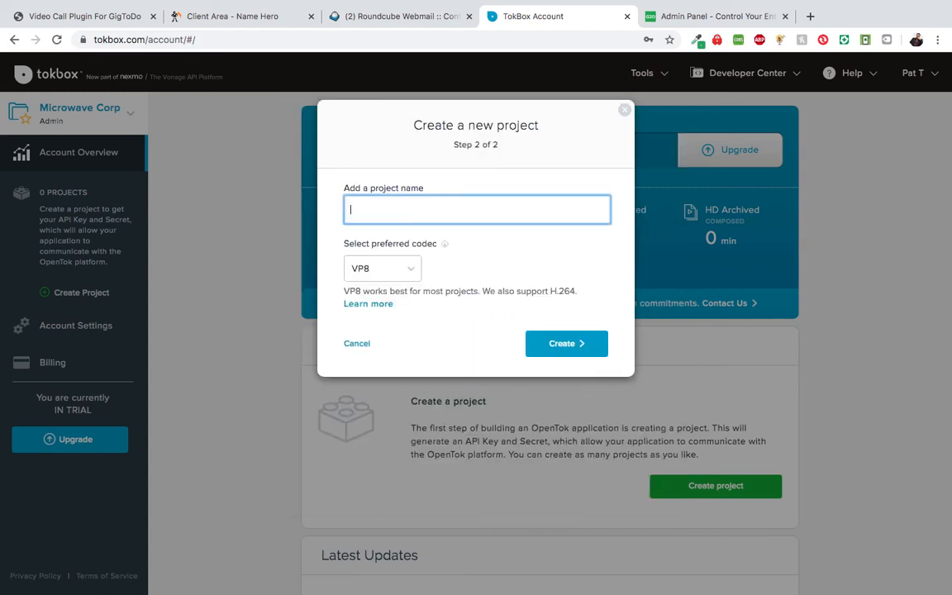
pyautogui.write('GigToDo')
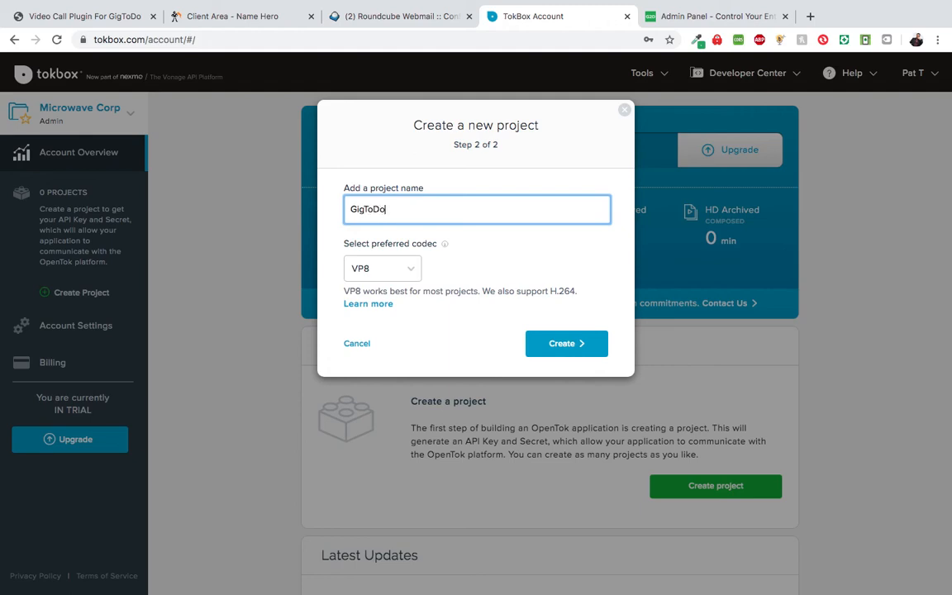
pyautogui.moveTo(464, 322)
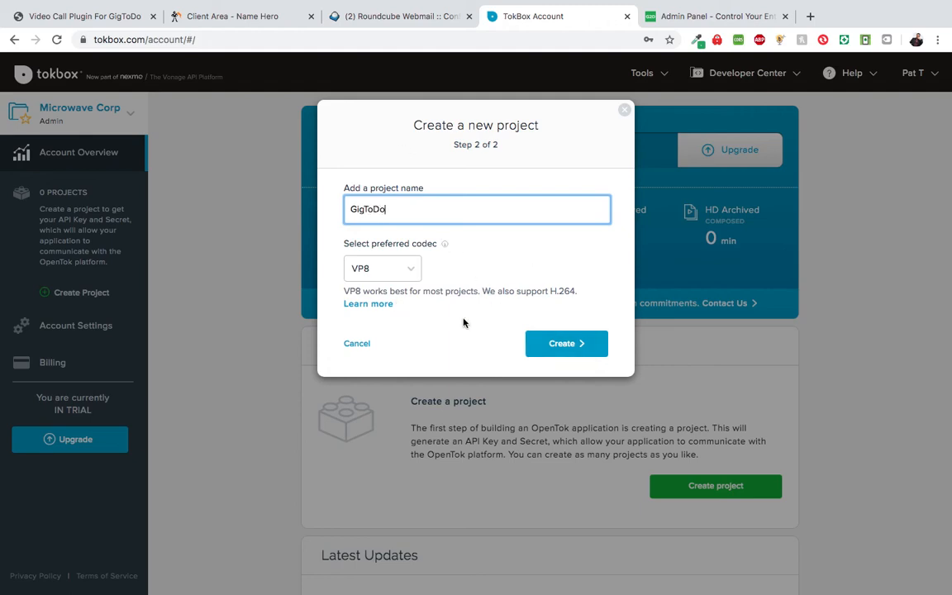
pyautogui.click(566, 343)
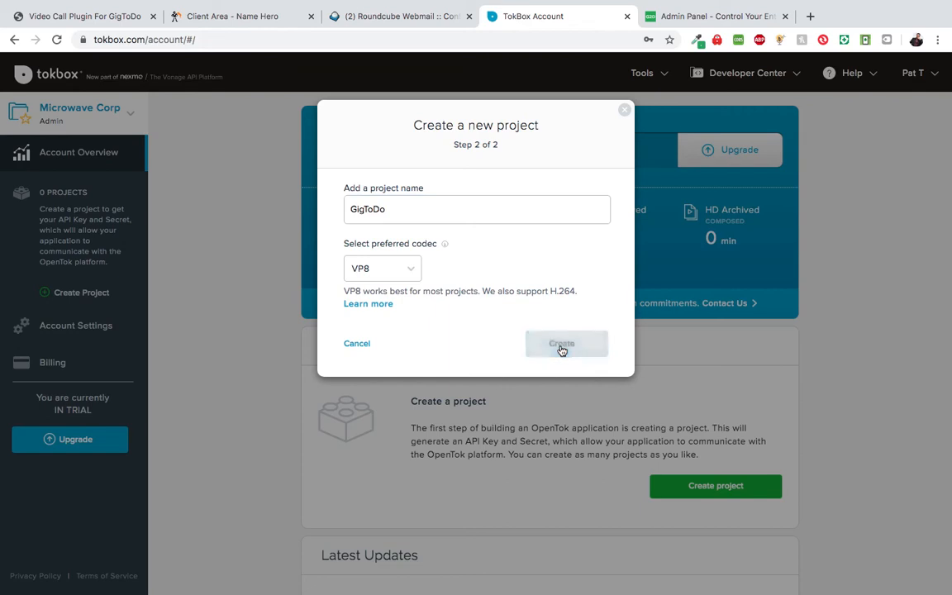
pyautogui.moveTo(519, 266)
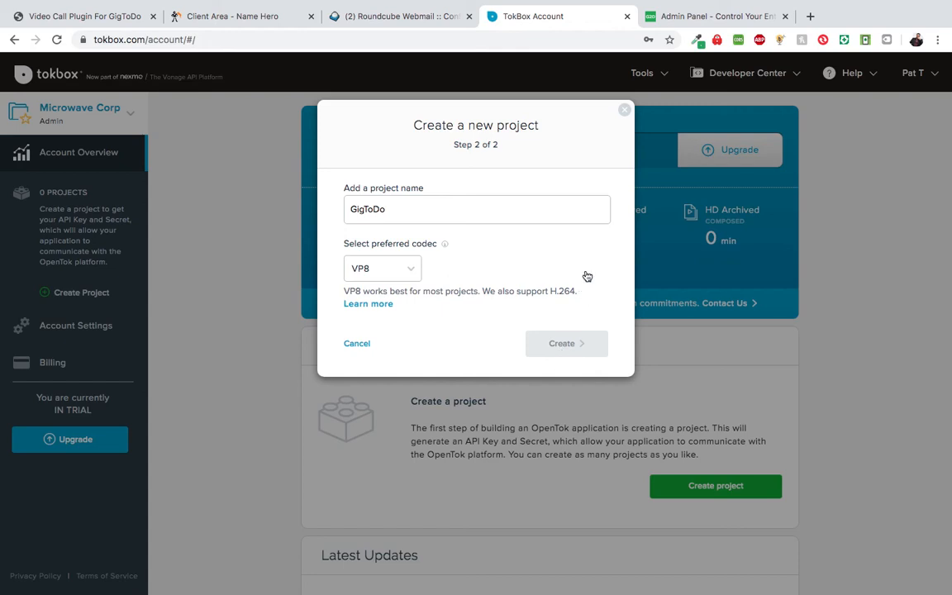
pyautogui.click(565, 342)
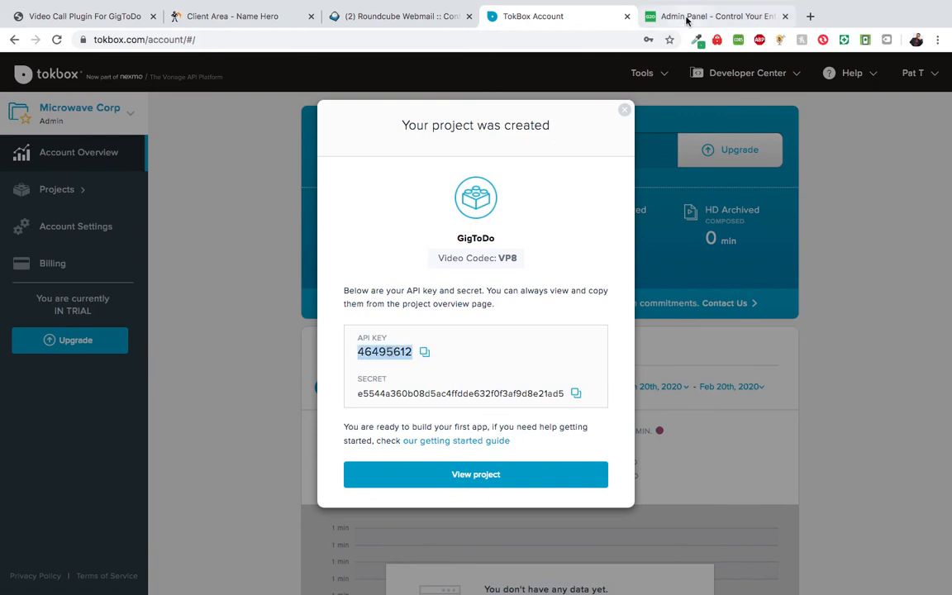
pyautogui.click(726, 17)
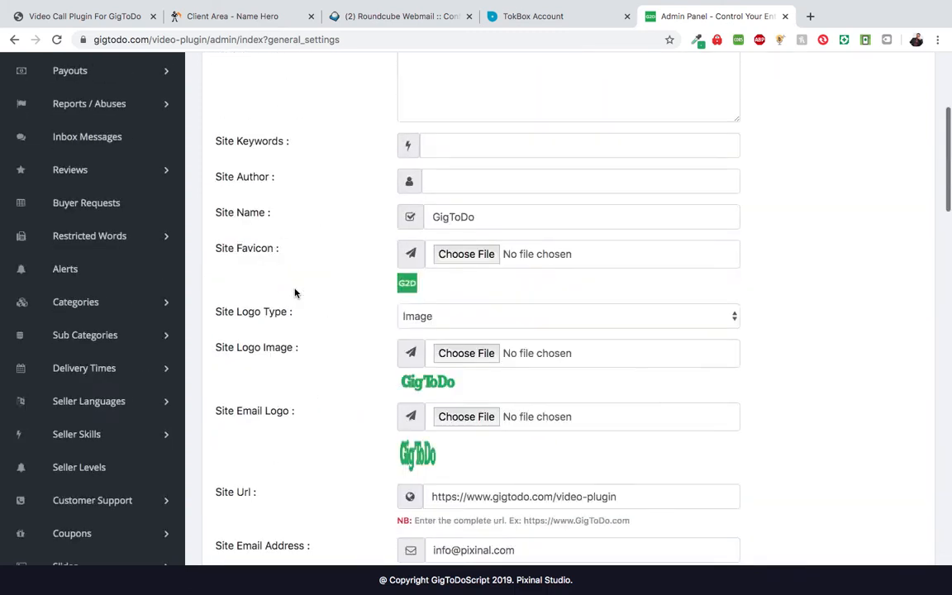
pyautogui.scroll(3)
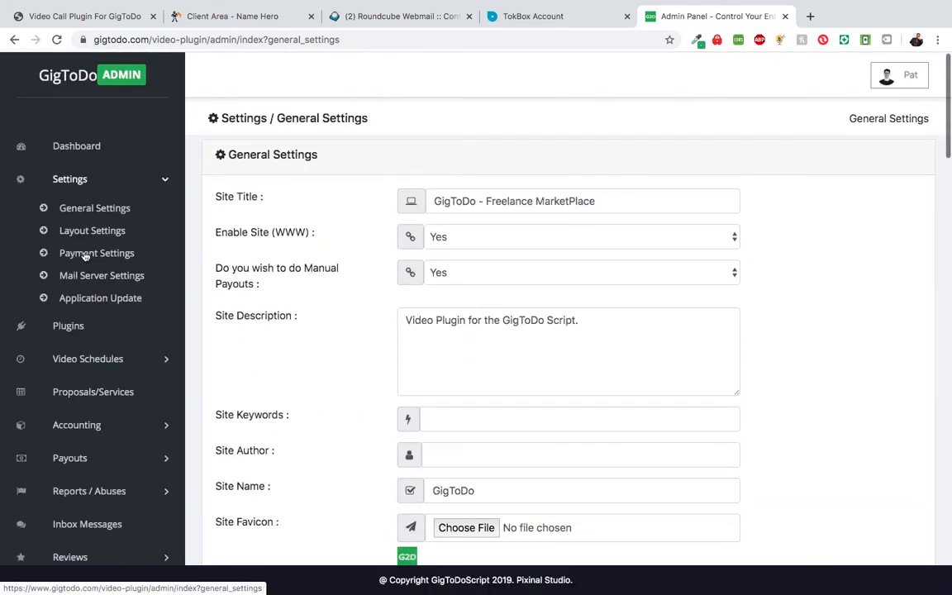
pyautogui.scroll(-3)
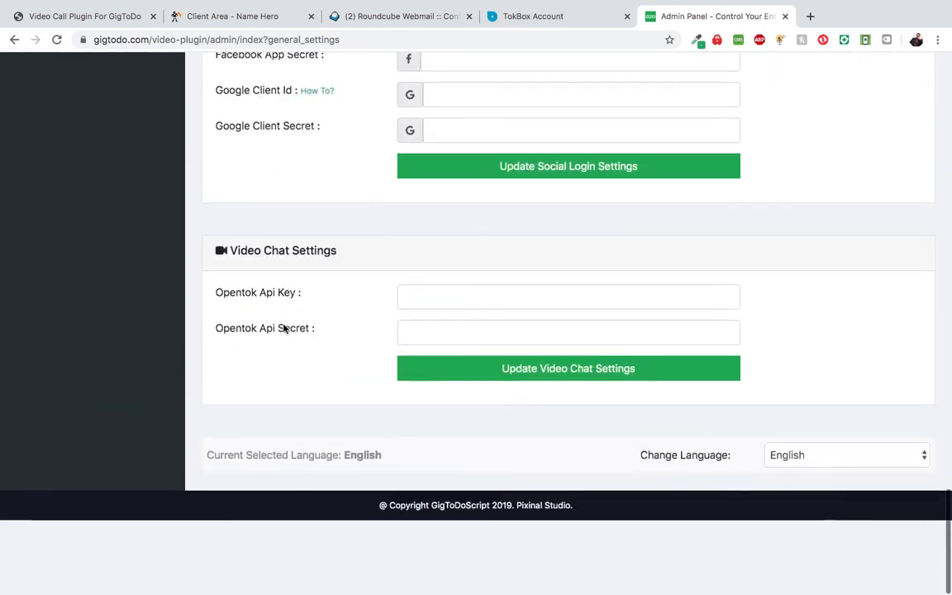
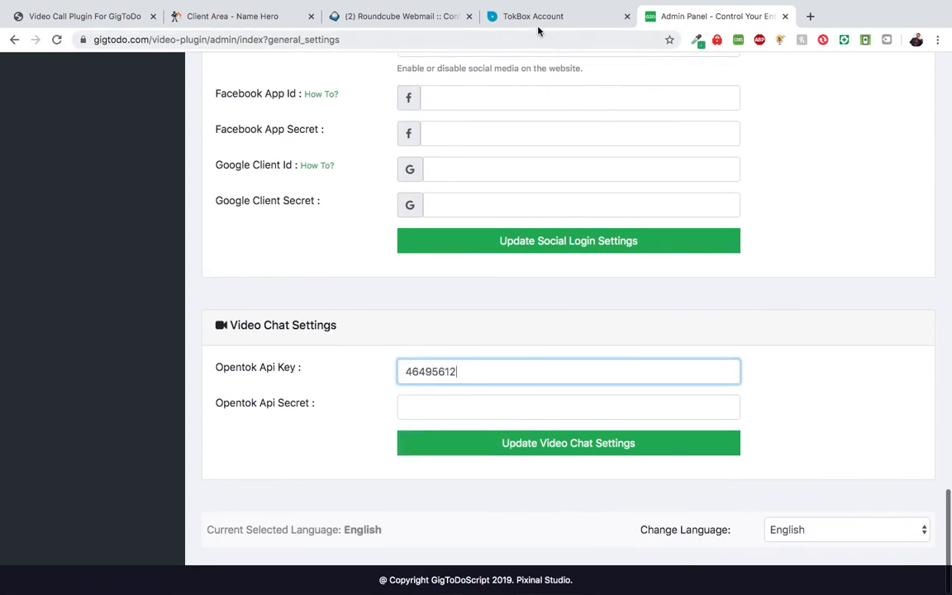
pyautogui.click(540, 16)
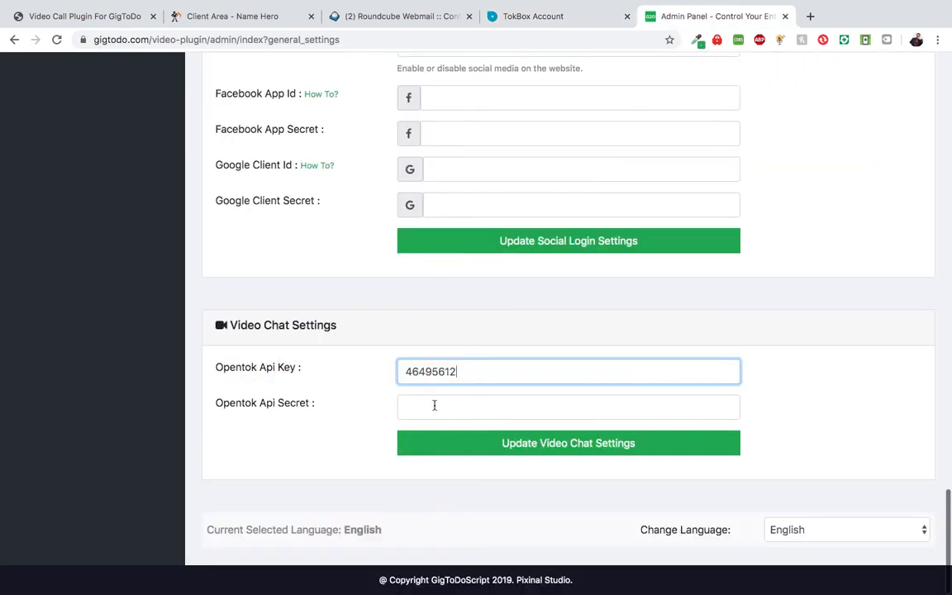
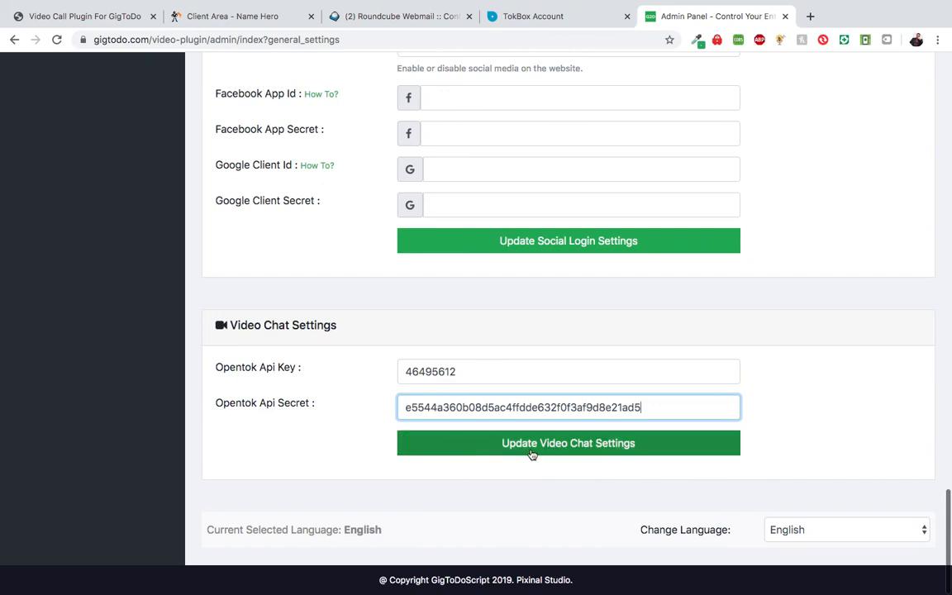
pyautogui.click(568, 443)
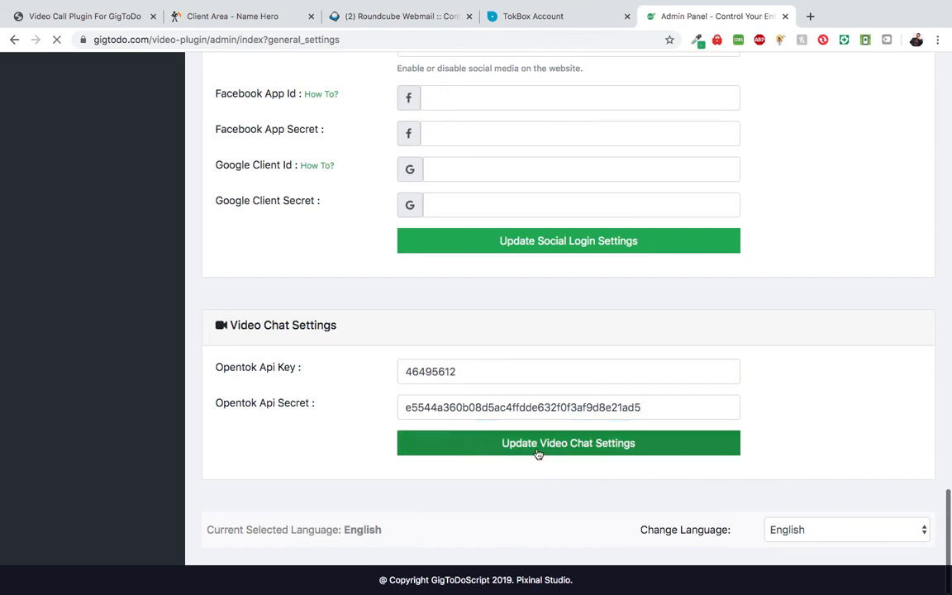
pyautogui.click(568, 443)
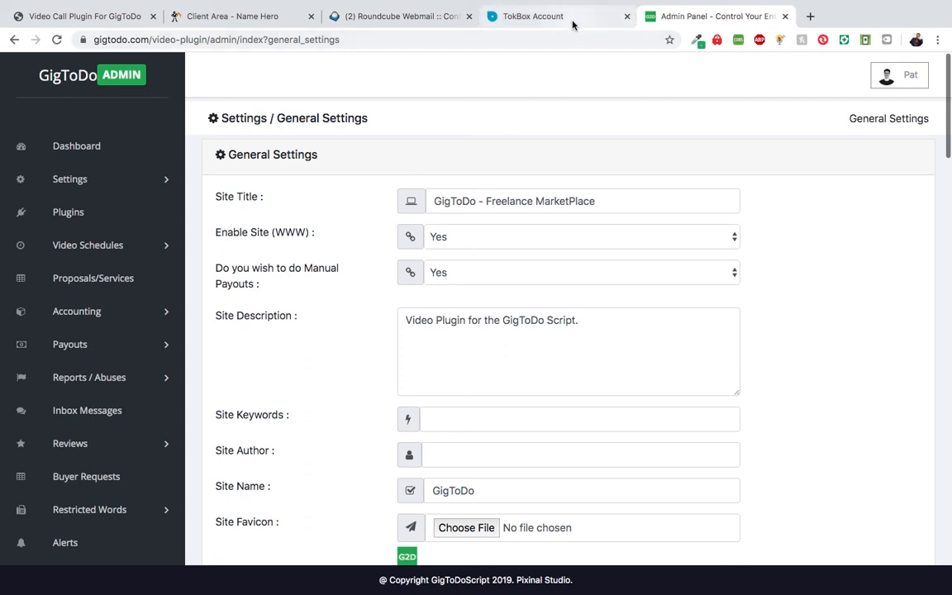
# Step: Dismiss the 'Your project was created' summary and bring up the TokBox upgrade plans
pyautogui.click(545, 16)
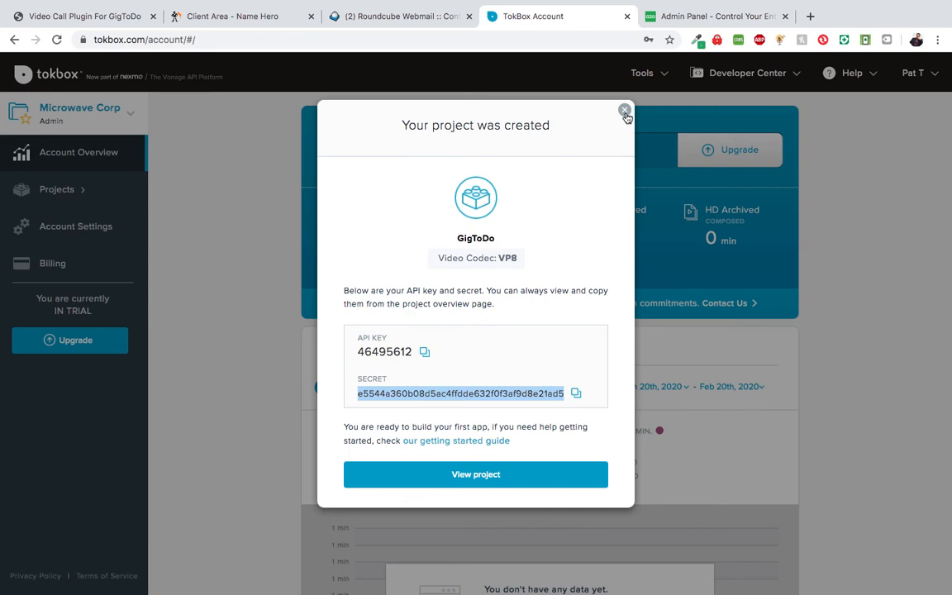
pyautogui.click(624, 109)
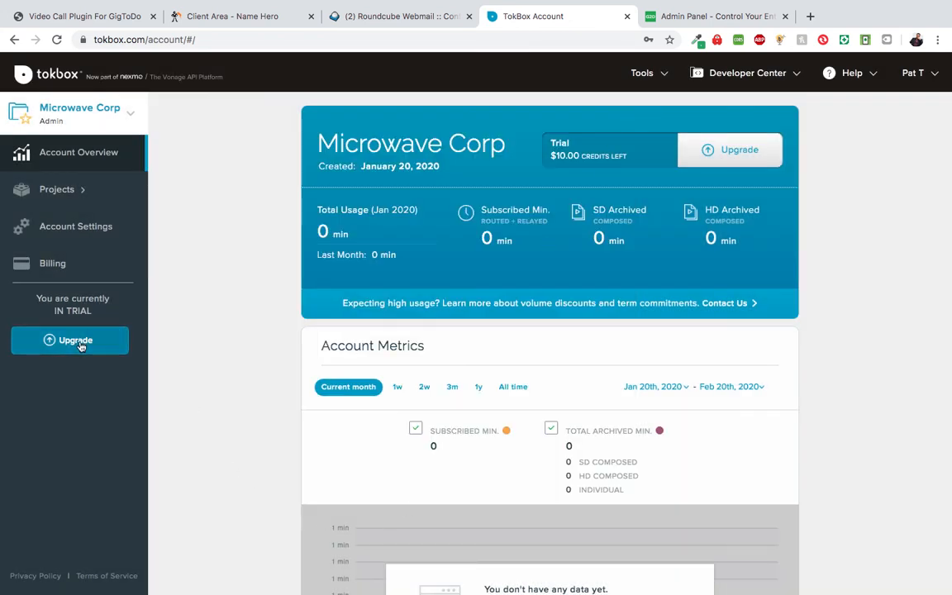
pyautogui.click(69, 341)
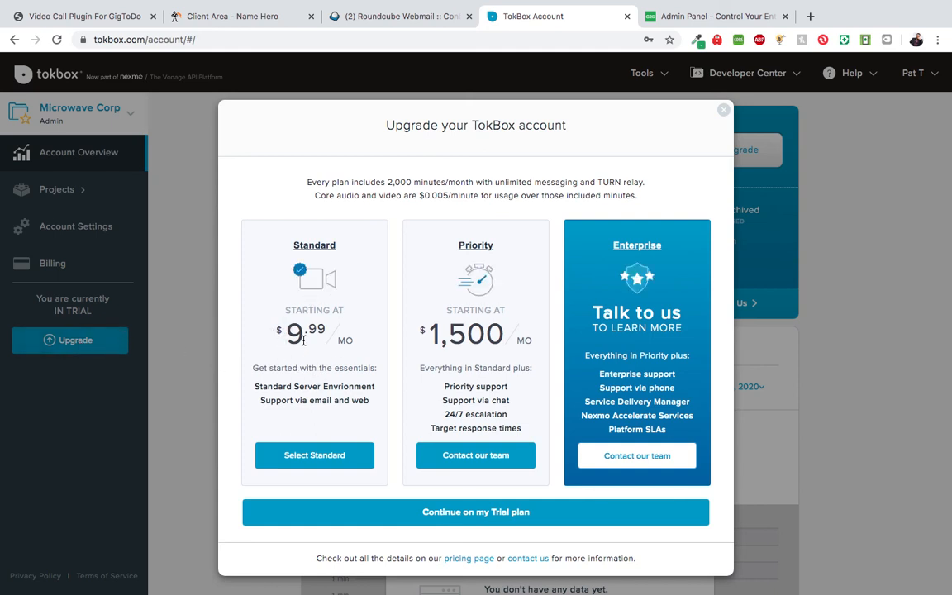
pyautogui.moveTo(334, 373)
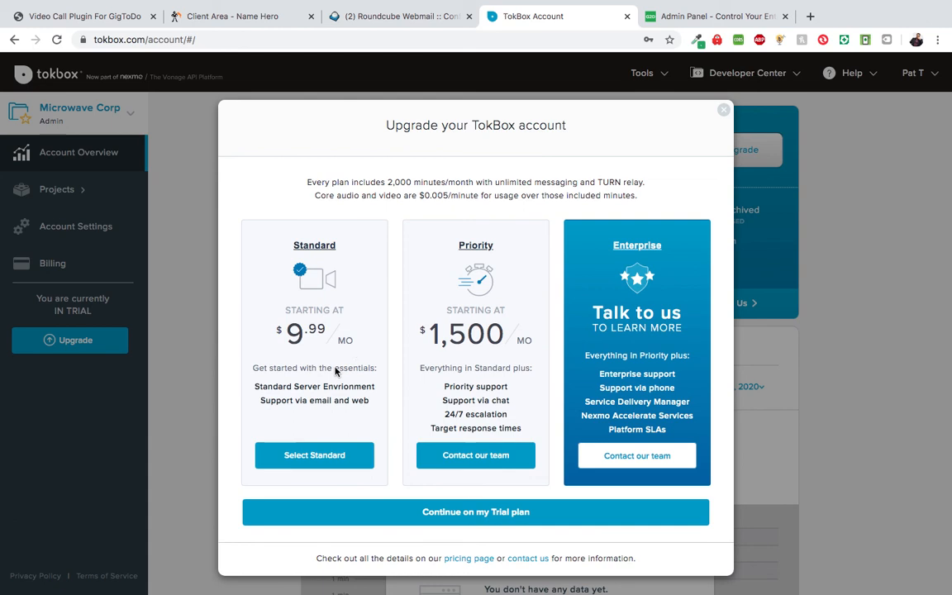